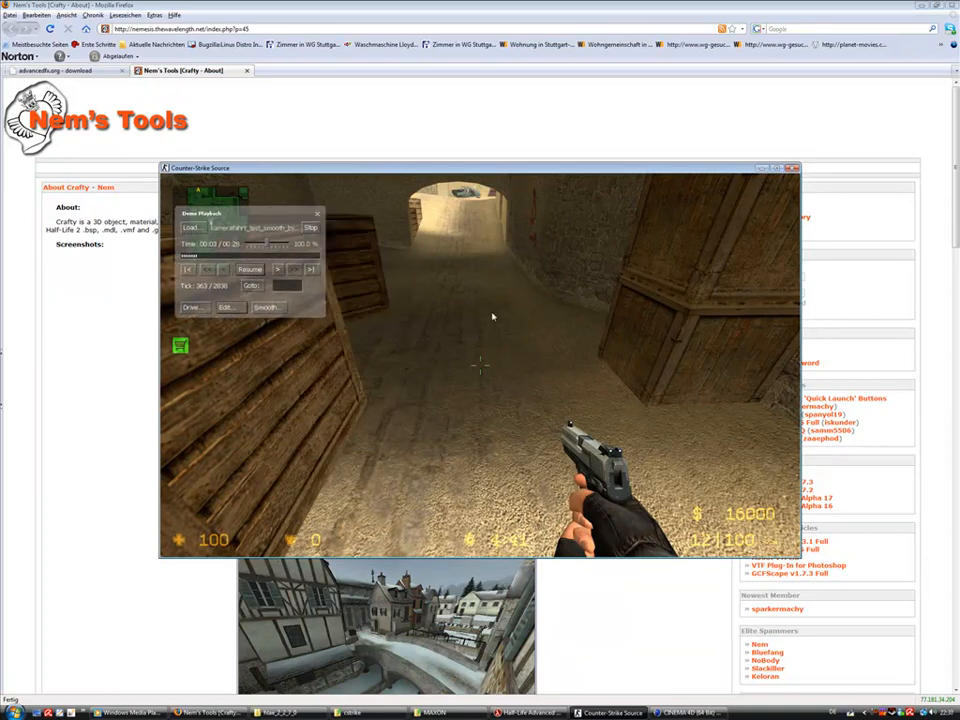
Put the Counter-Strike: Source demo window away so the empty Cinema 4D scene shows.
left_click(688, 712)
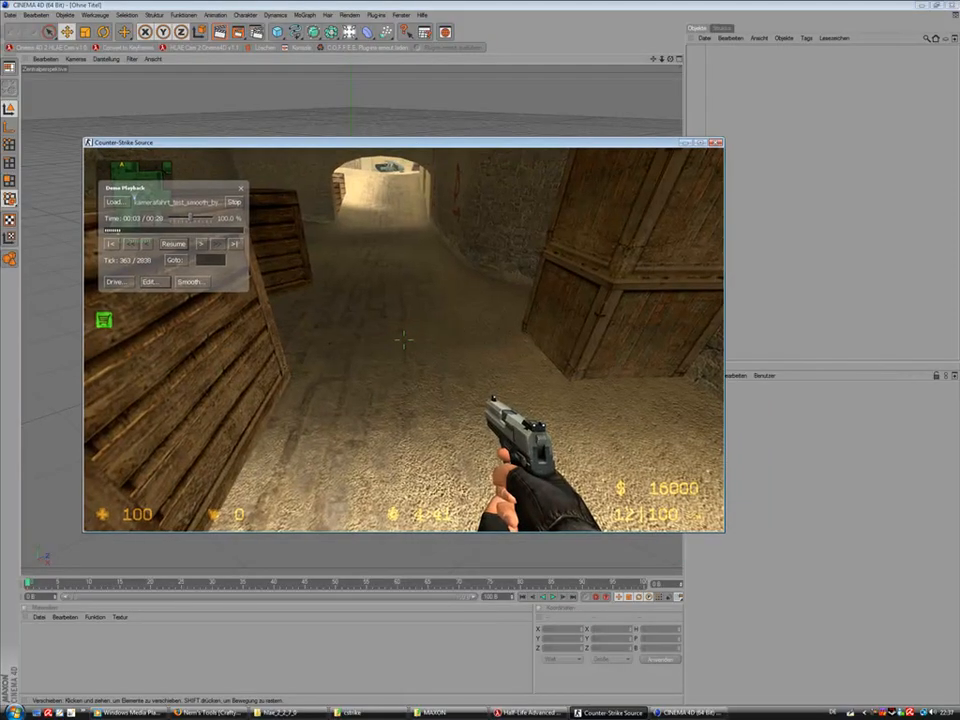
mouse_move(512, 322)
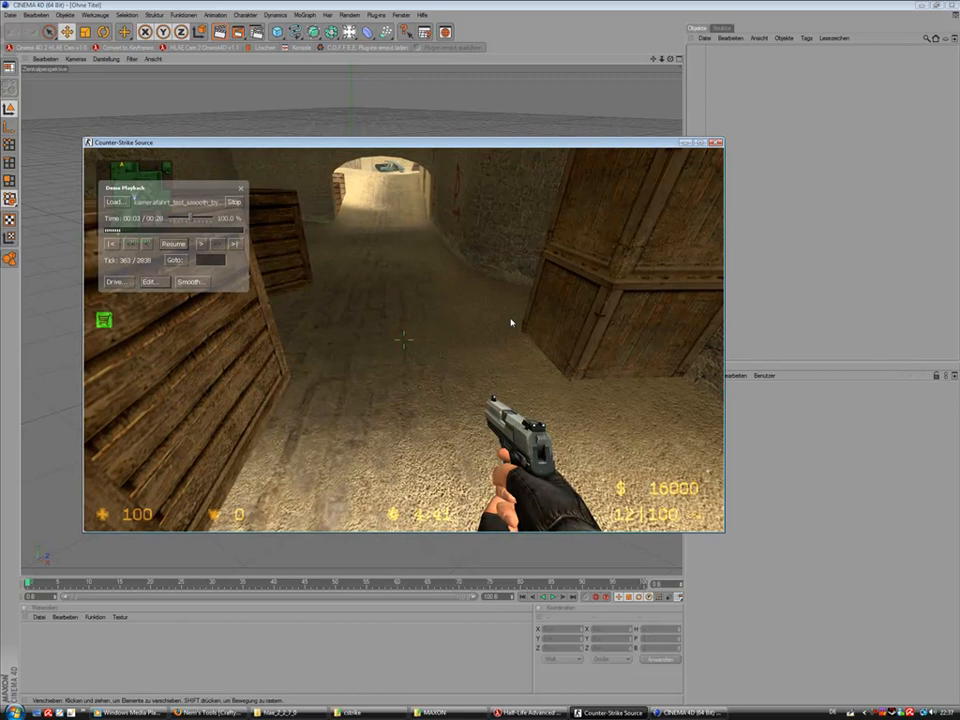
mouse_move(412, 340)
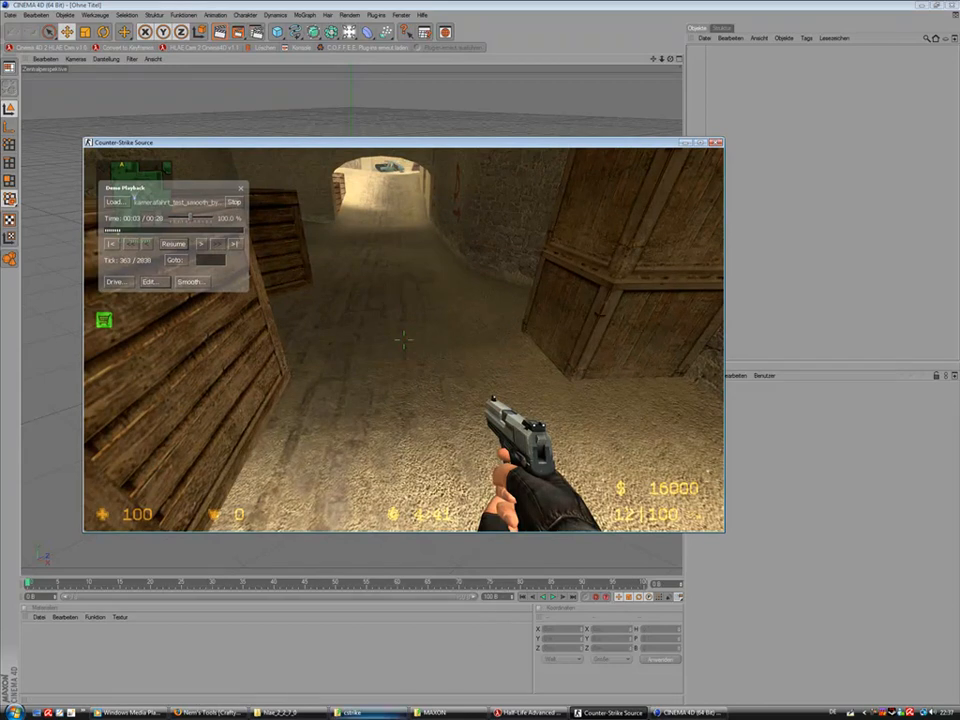
left_click(114, 200)
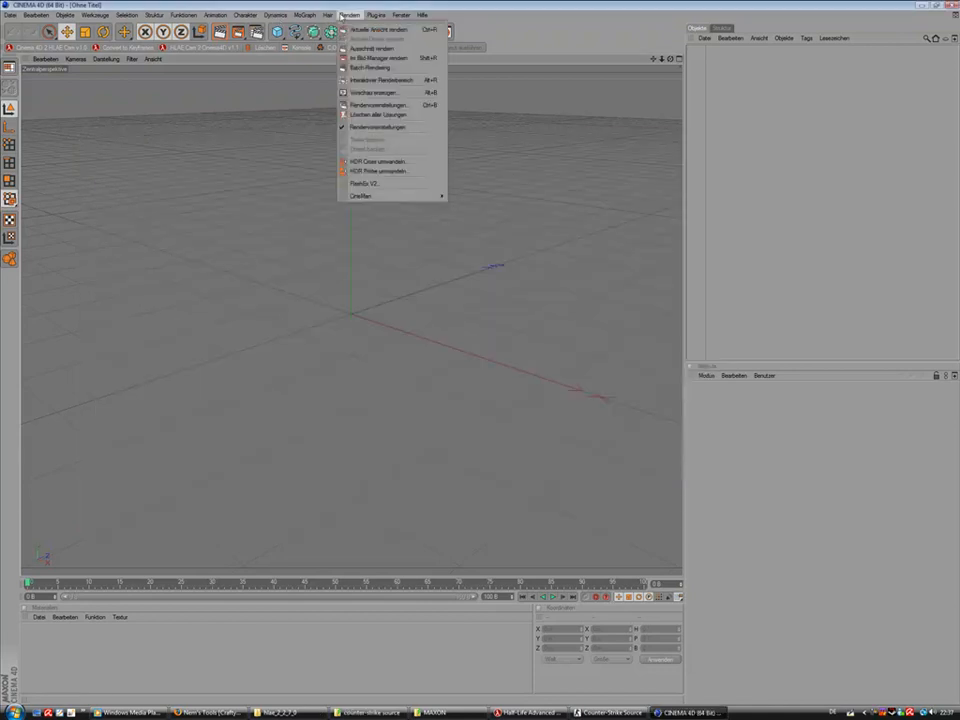
Browse the installed plugins list to check for the HLAE plugin.
left_click(376, 14)
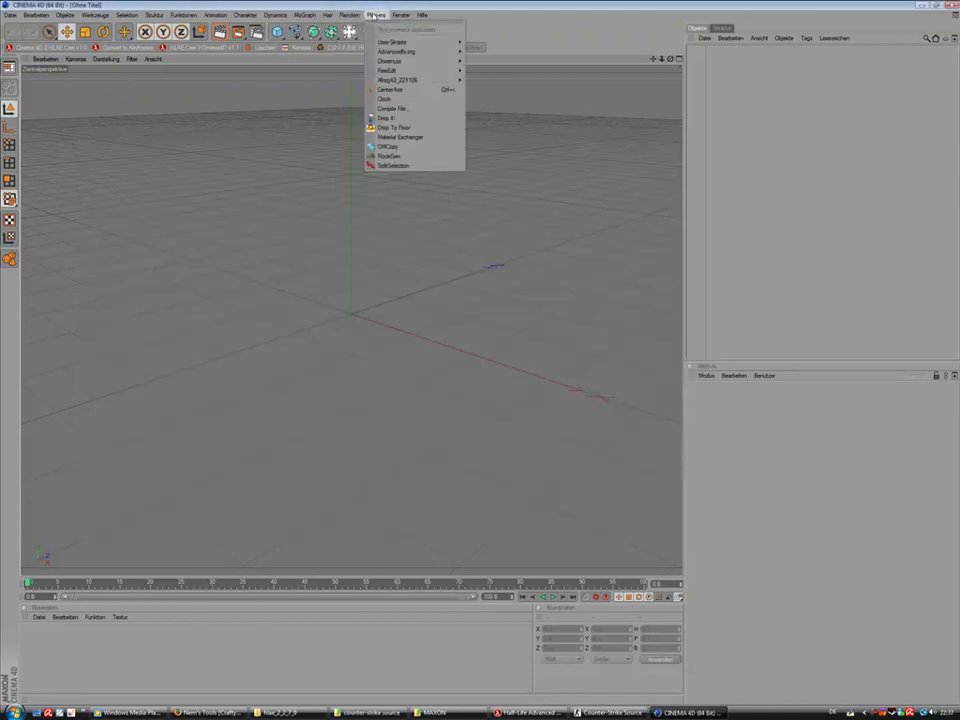
mouse_move(398, 52)
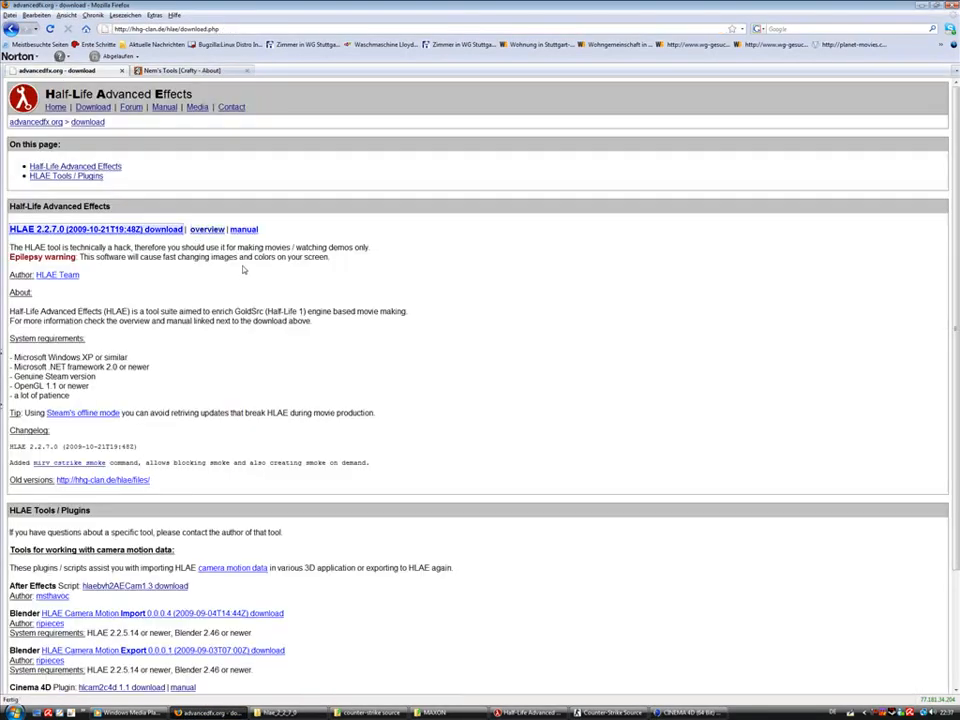
Scroll the HLAE download page to the Tools / Plugins section with the Cinema 4D camera links.
scroll("down", 3)
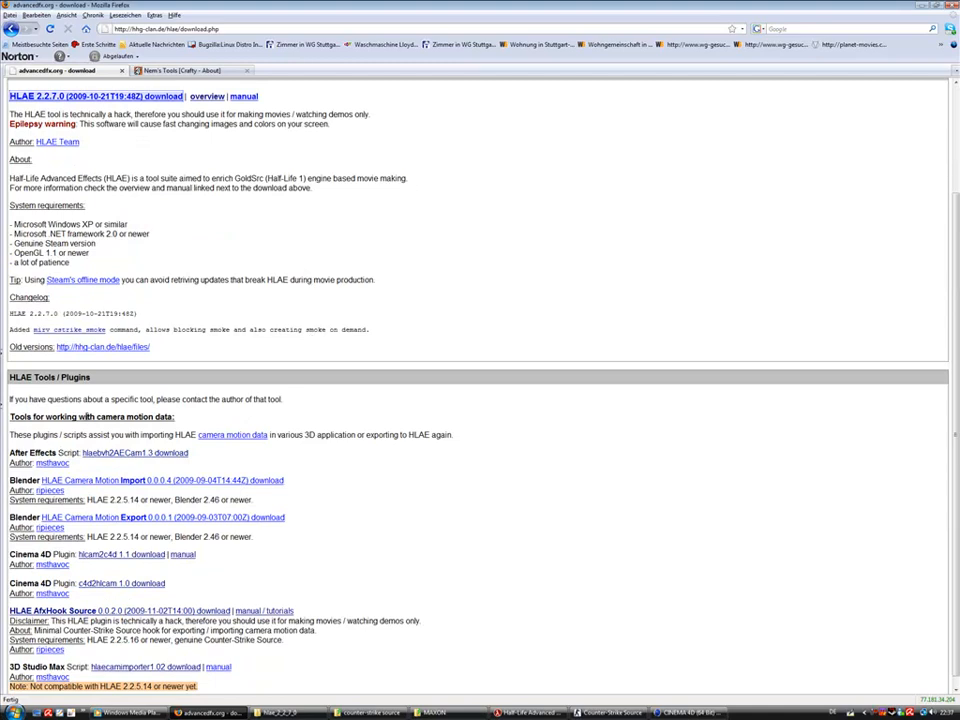
mouse_move(120, 554)
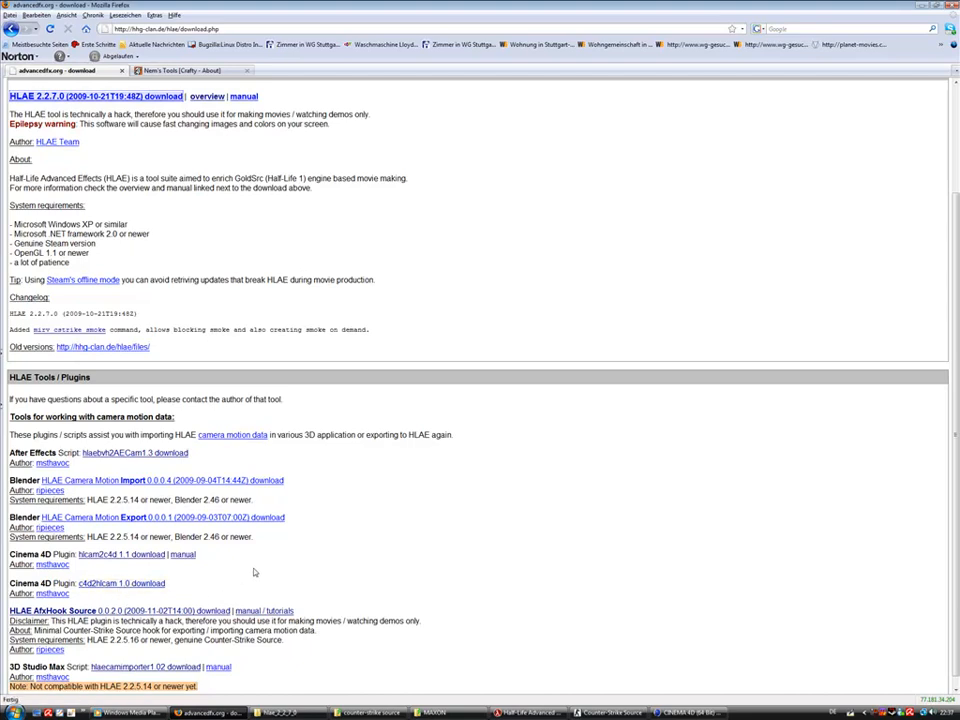
mouse_move(292, 546)
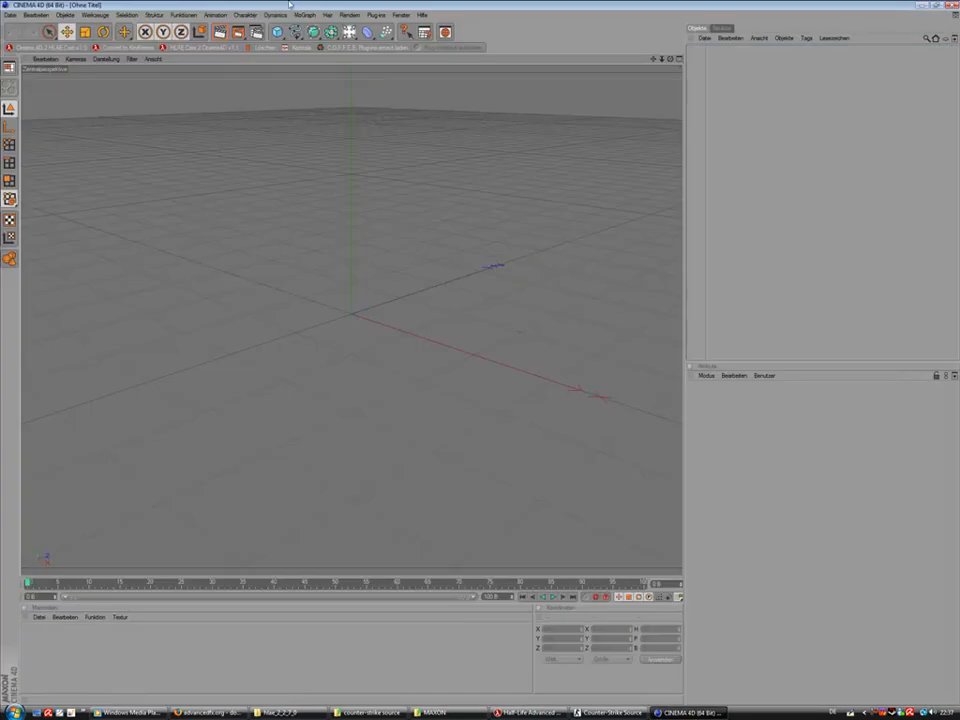
Run HLAE Cam 2 Cinema4D v1.1 and import the recorded HLAE camera file into the scene.
left_click(376, 14)
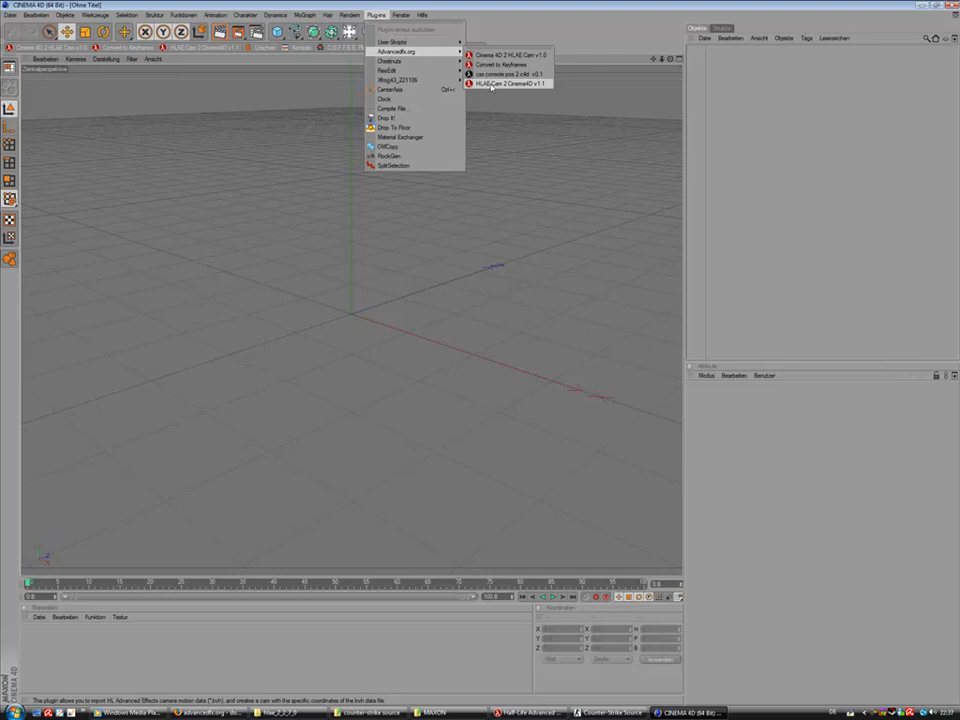
left_click(508, 84)
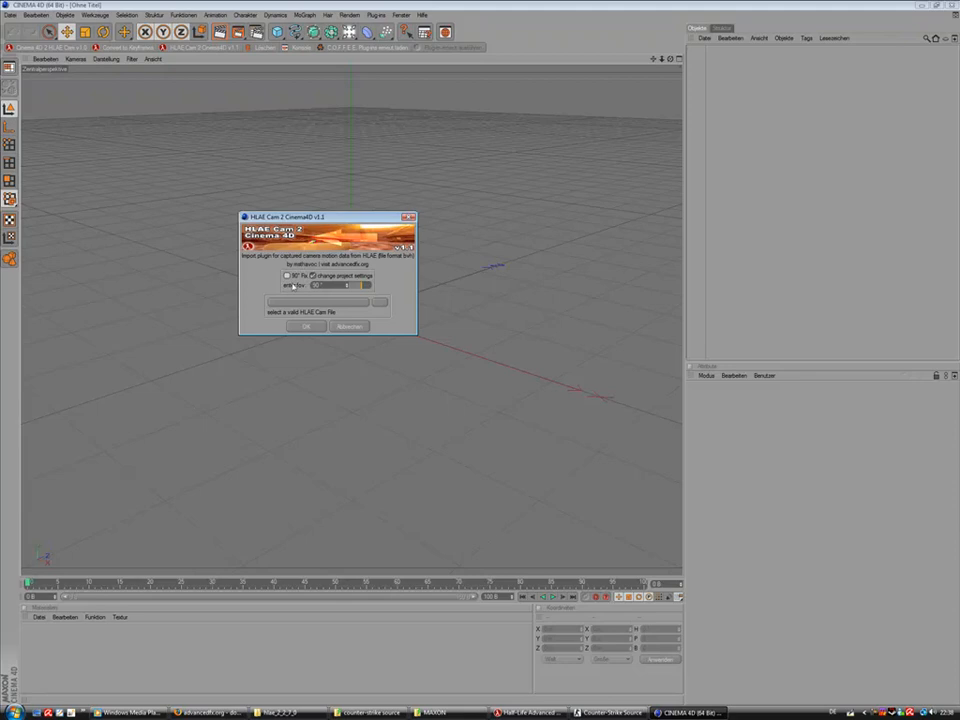
left_click(380, 300)
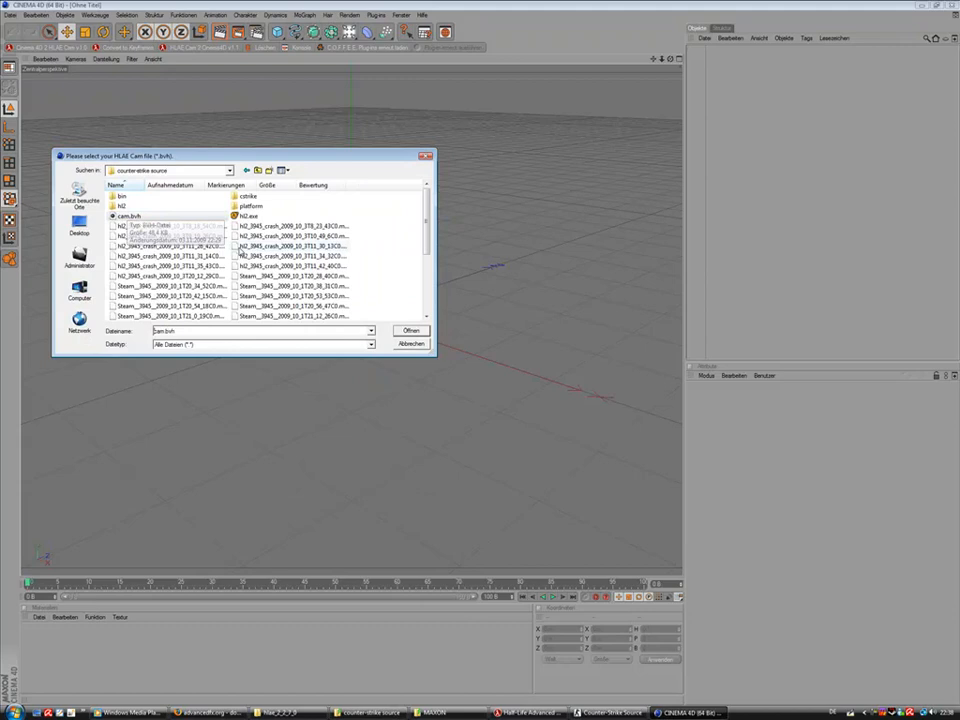
left_click(410, 330)
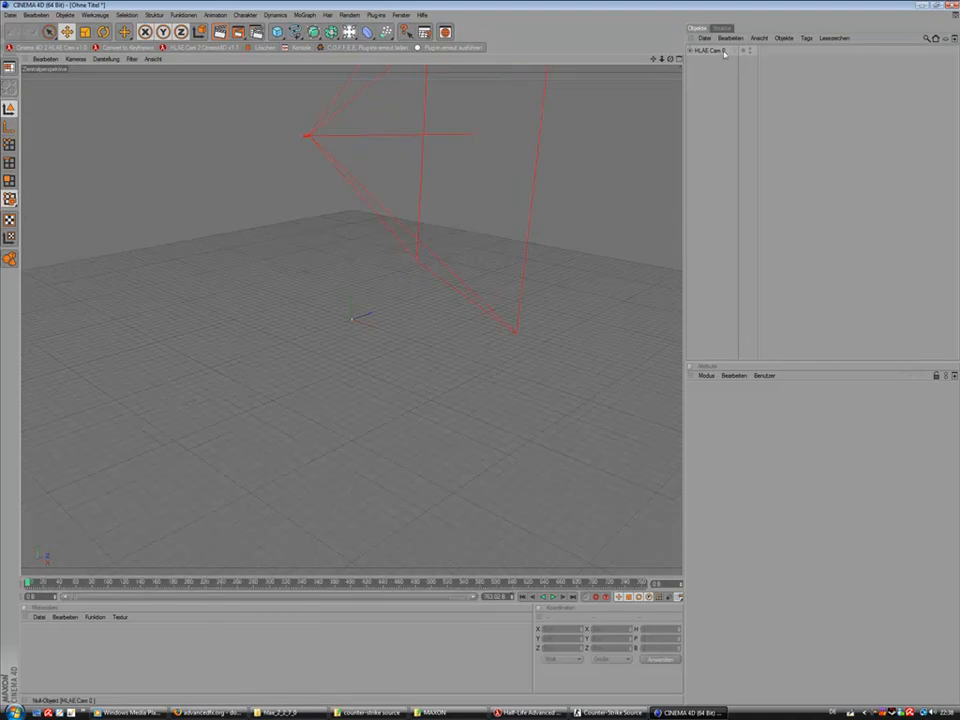
Make the imported HLAE Cam the active viewport camera.
left_click(692, 50)
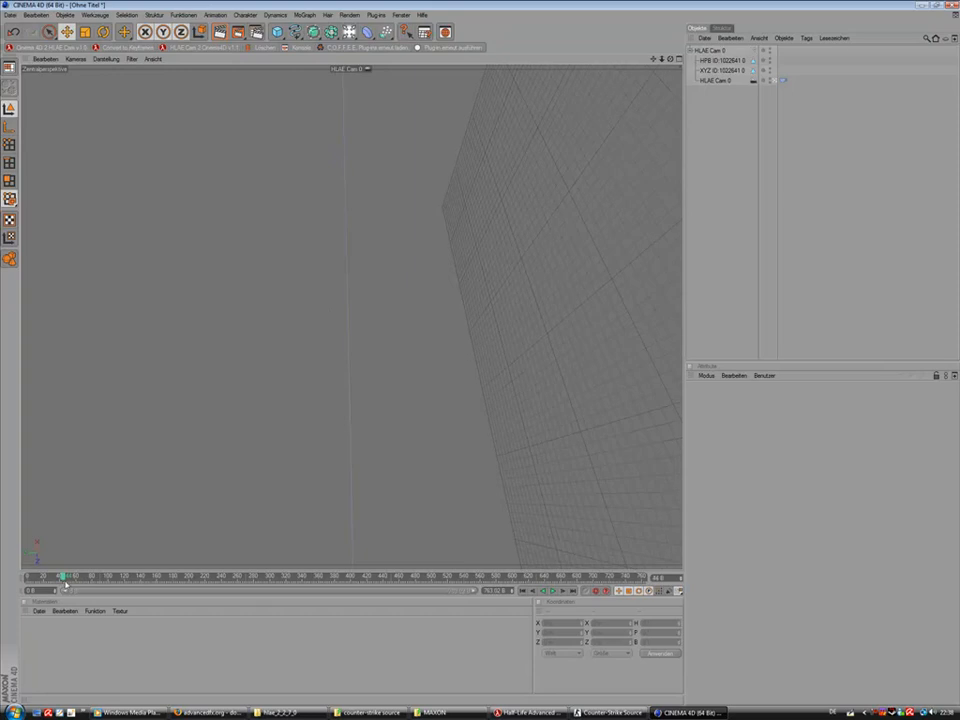
mouse_move(436, 444)
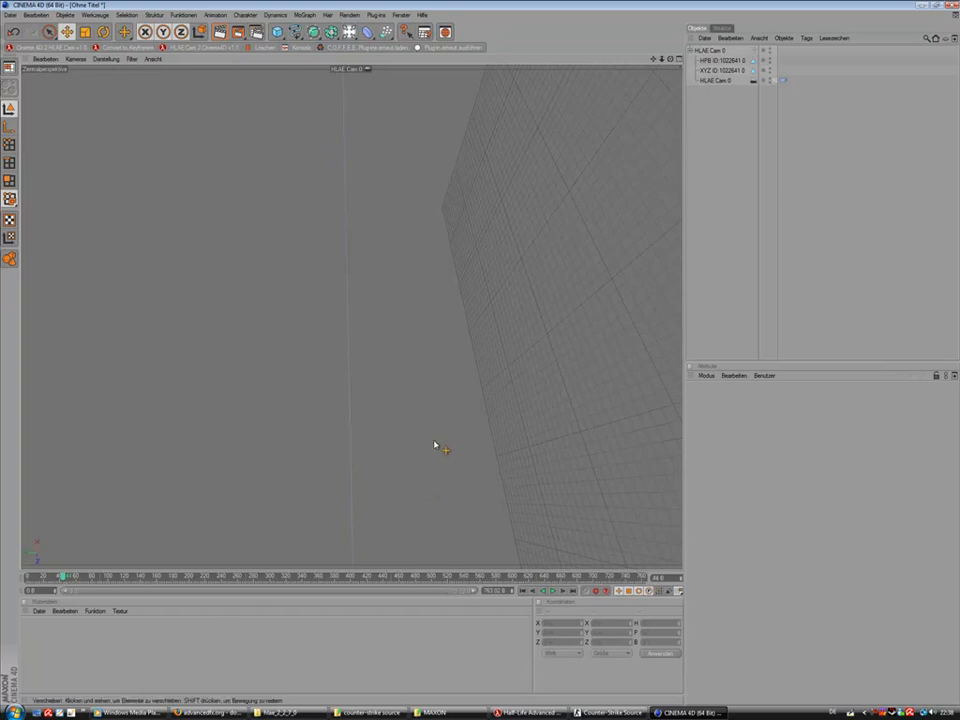
mouse_move(520, 90)
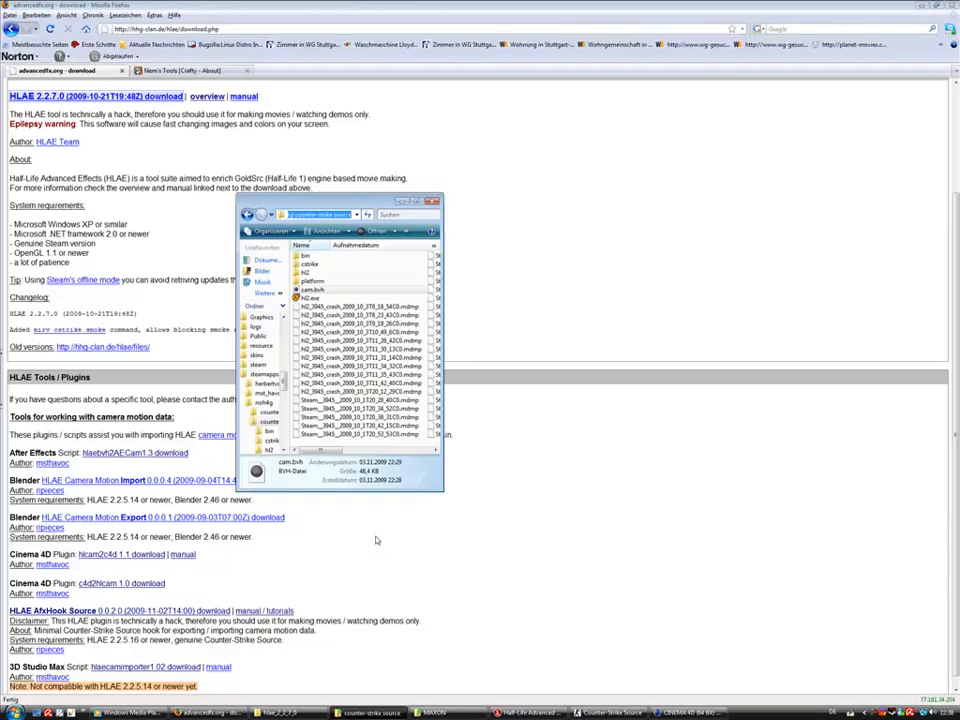
Launch Nem's Tools Crafty from the installed program folders, opening an empty Object Viewer.
left_click(184, 70)
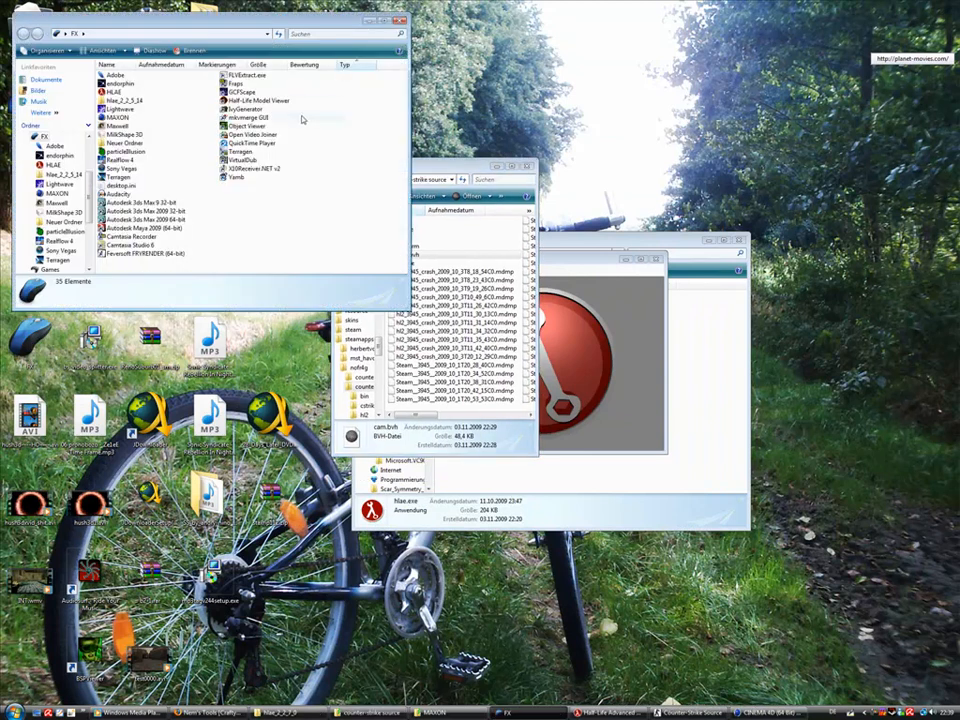
left_click(256, 136)
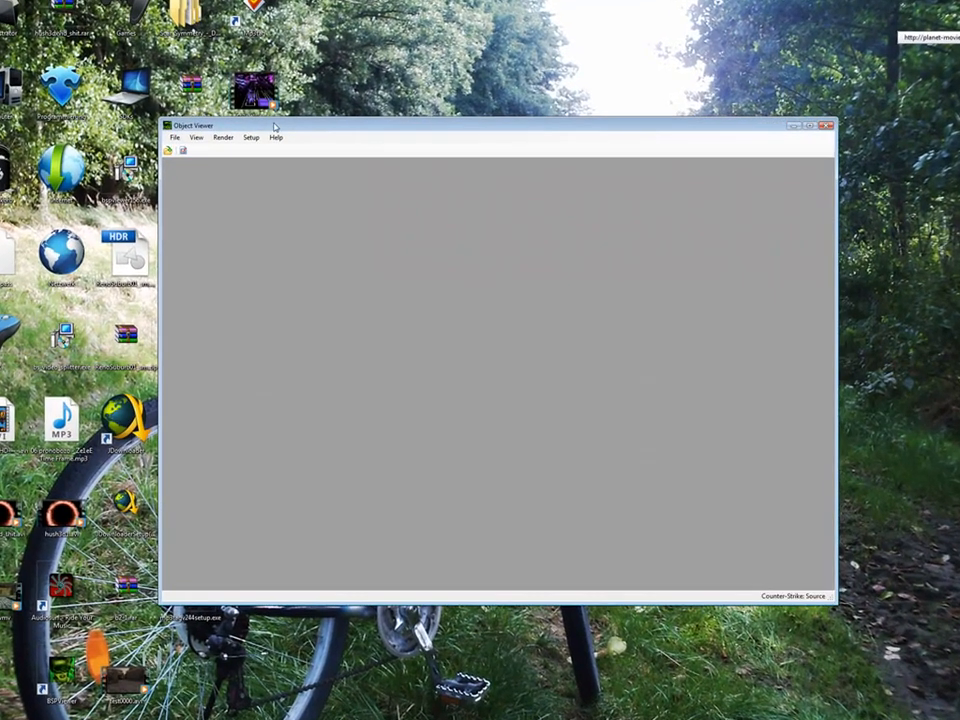
Confirm Crafty's Steam directory in Options and set the game profile to Counter-Strike Source.
left_click(222, 108)
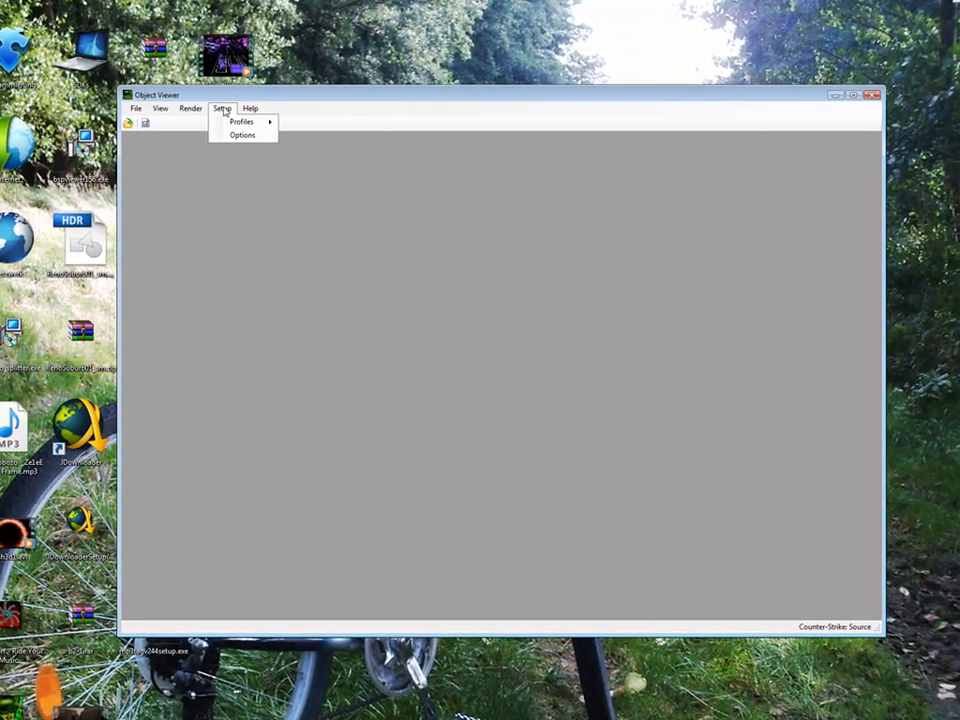
left_click(240, 136)
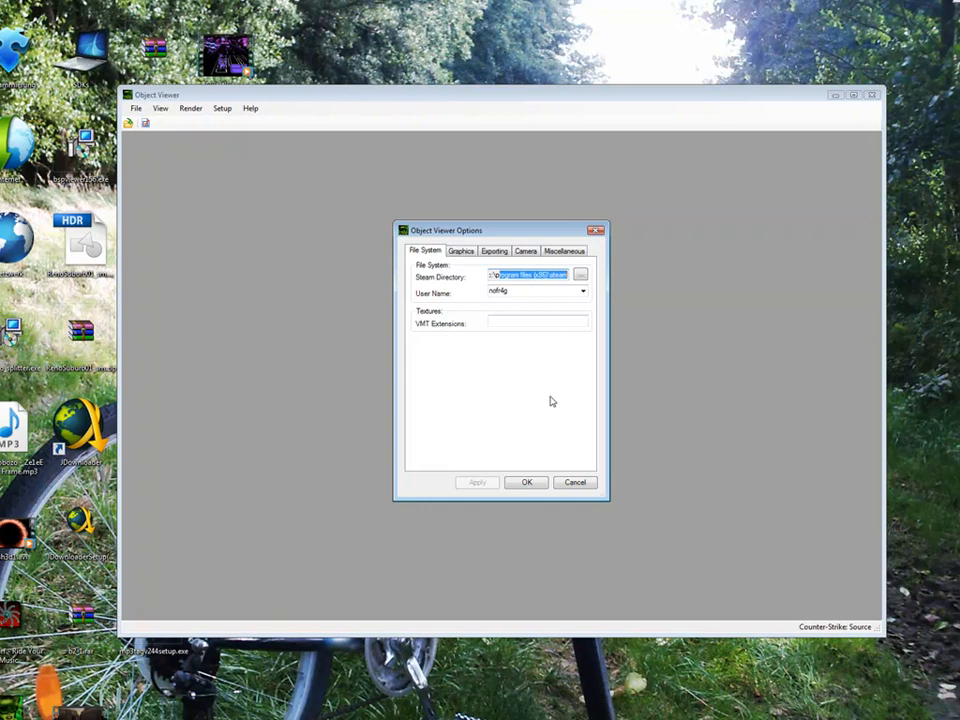
left_click(222, 108)
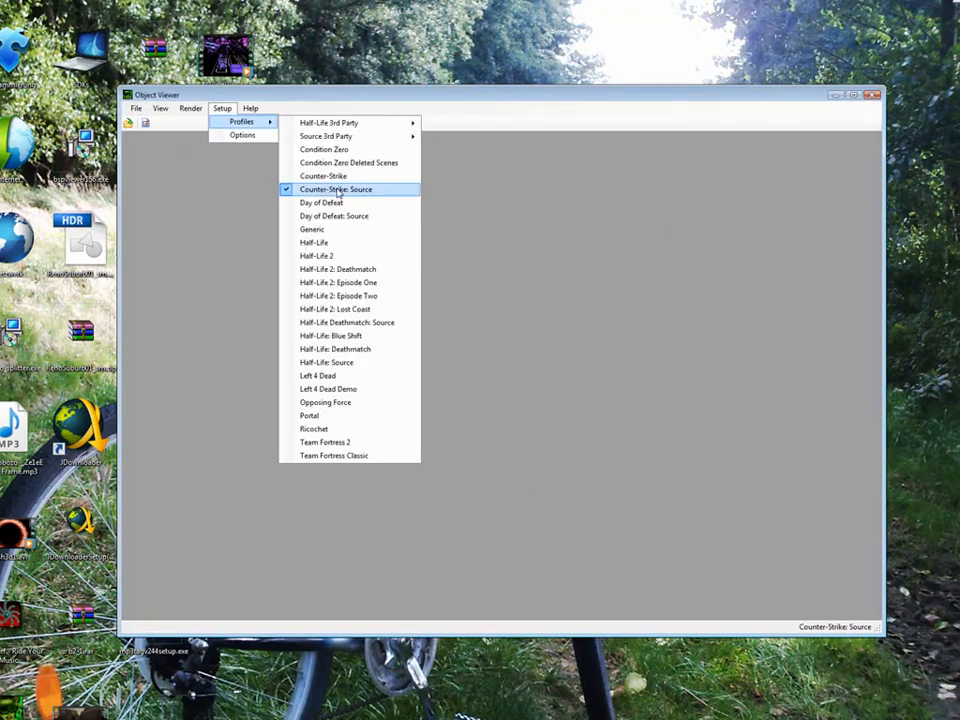
left_click(160, 108)
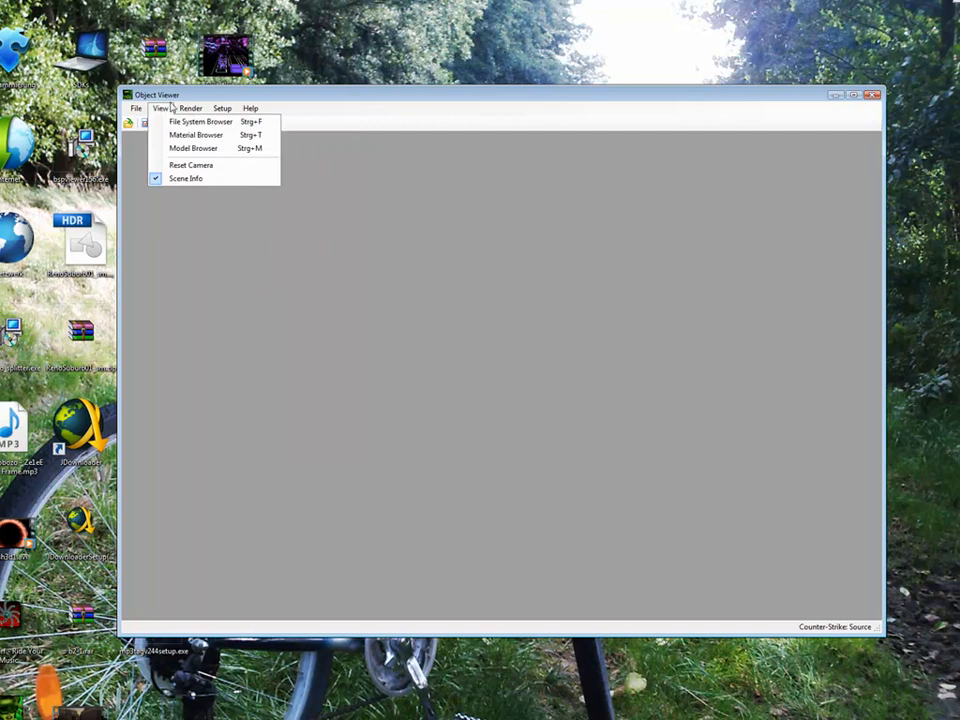
mouse_move(200, 122)
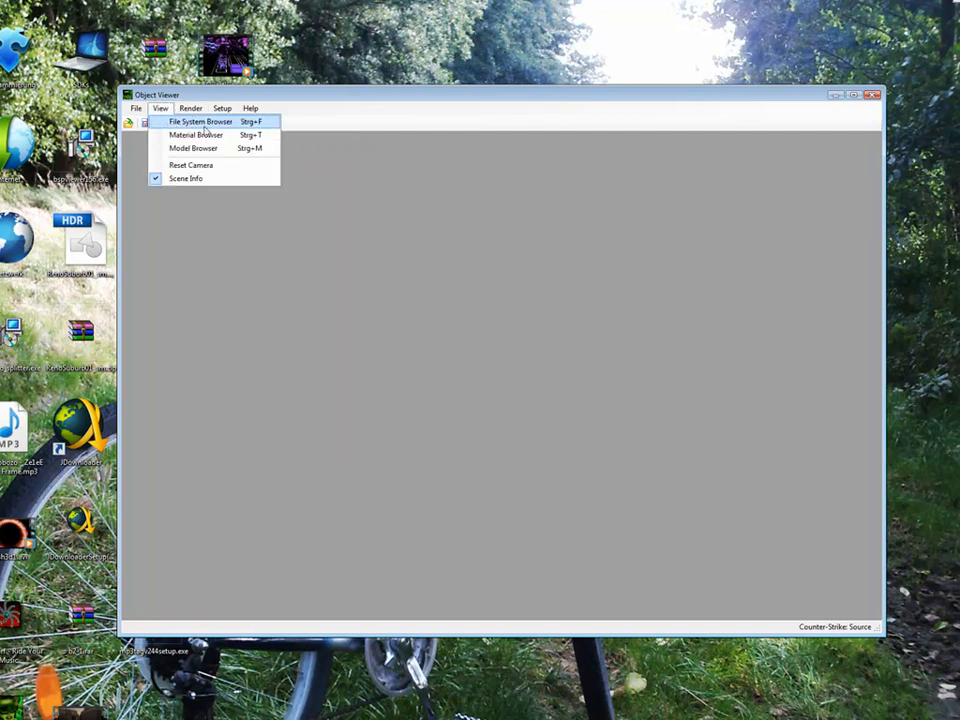
Load de_dust2.bsp from counter-strike source shared.gcf > cstrike > maps into the viewer.
left_click(200, 122)
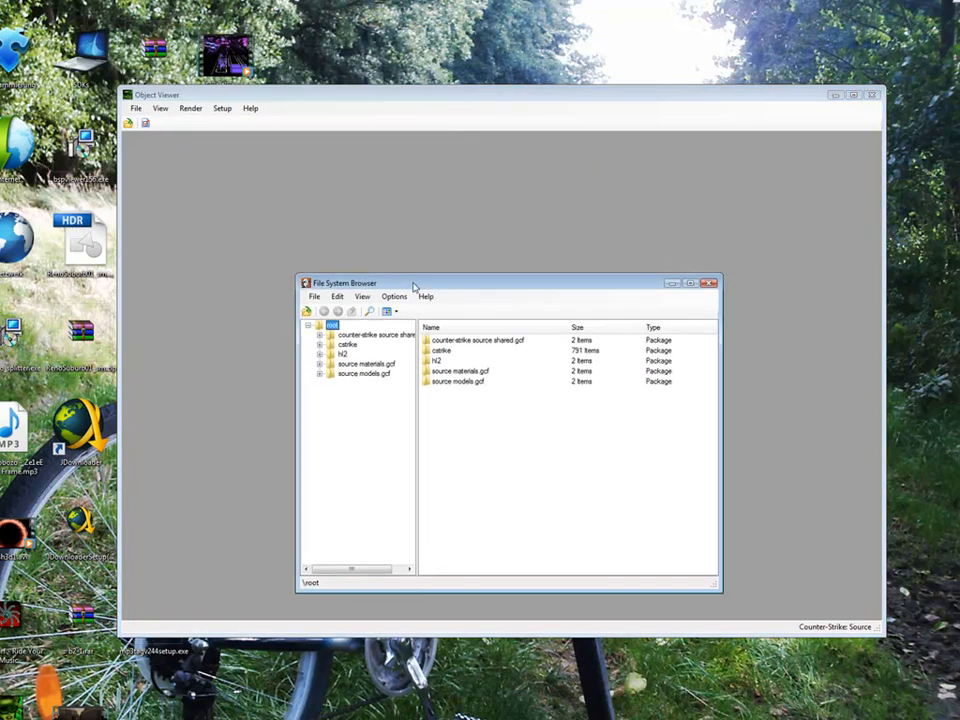
double_click(376, 334)
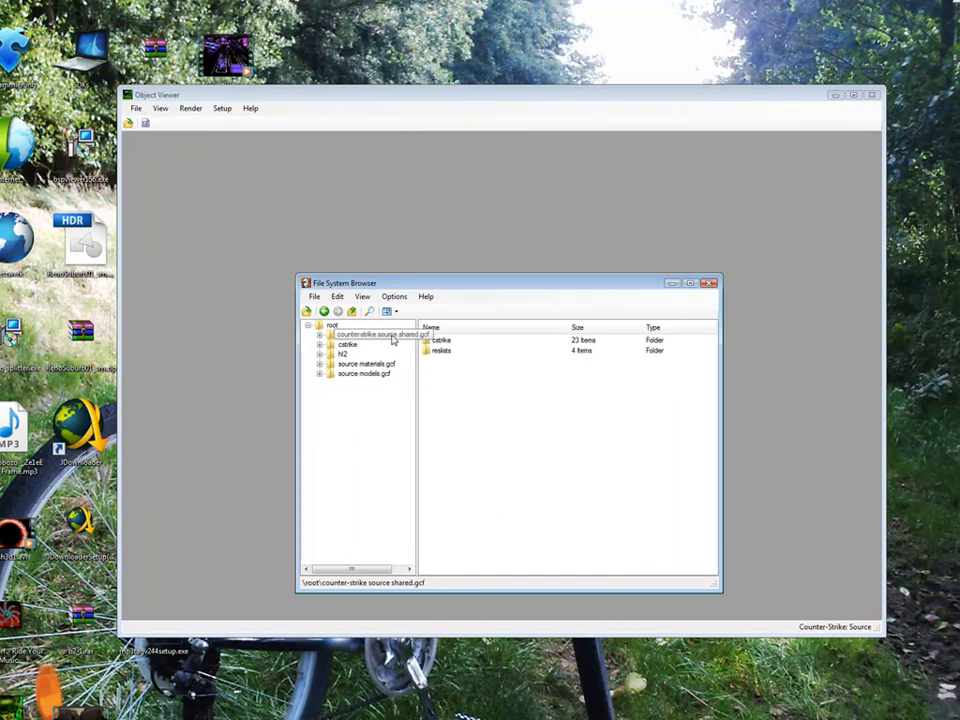
mouse_move(376, 332)
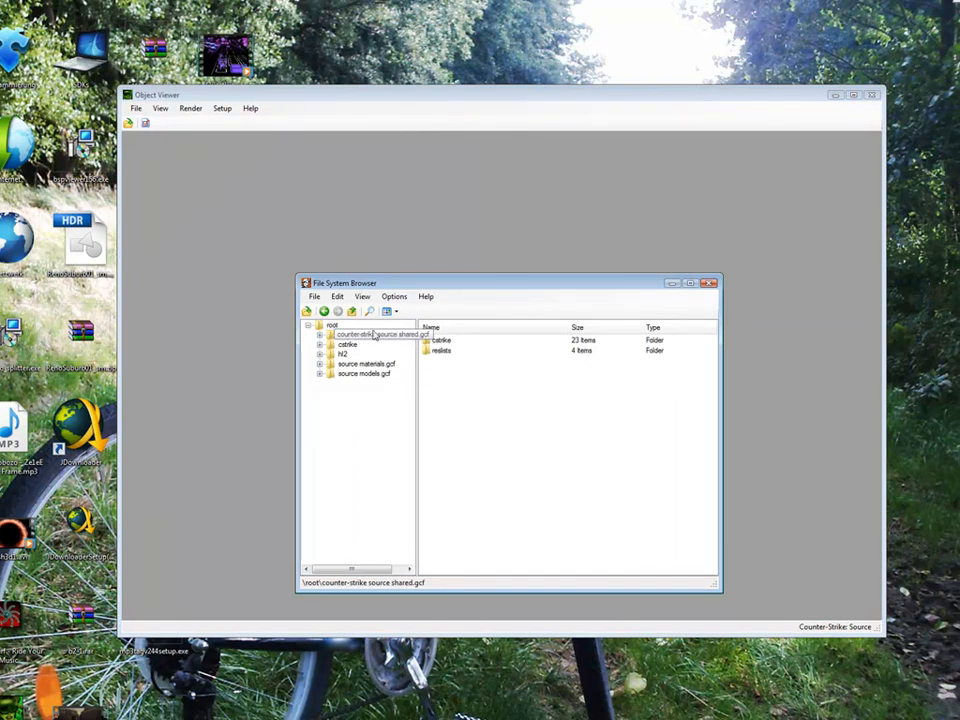
left_click(376, 334)
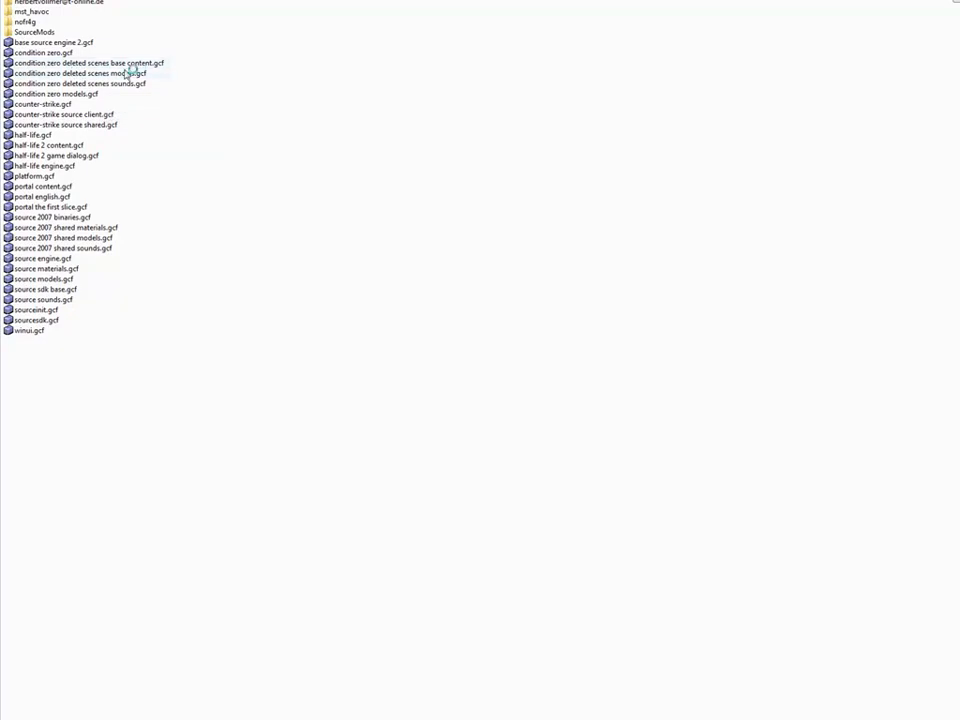
mouse_move(108, 130)
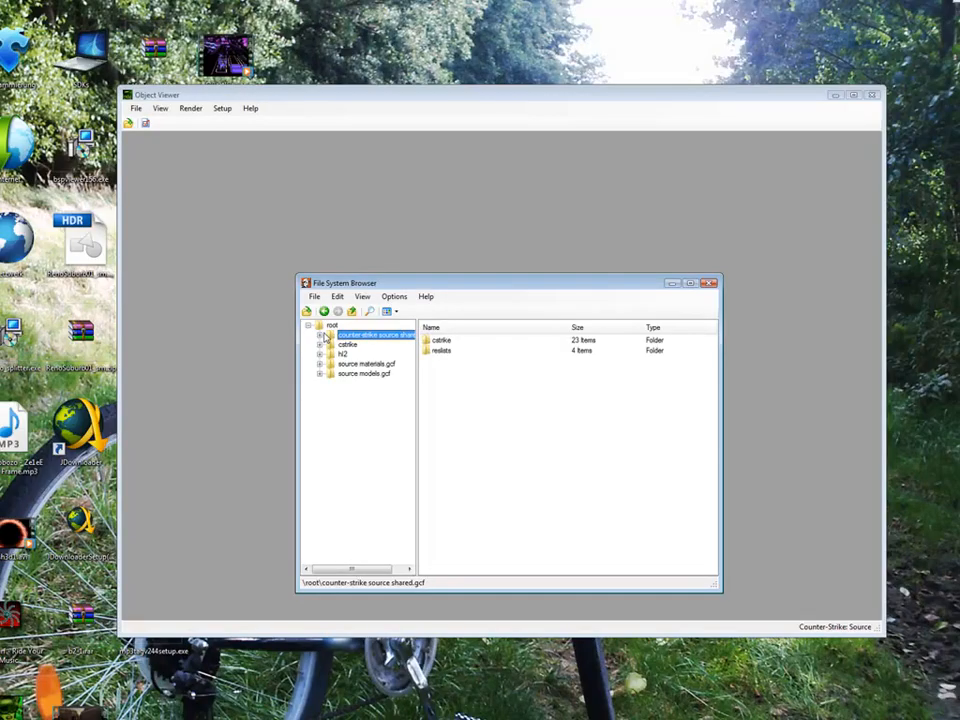
left_click(322, 334)
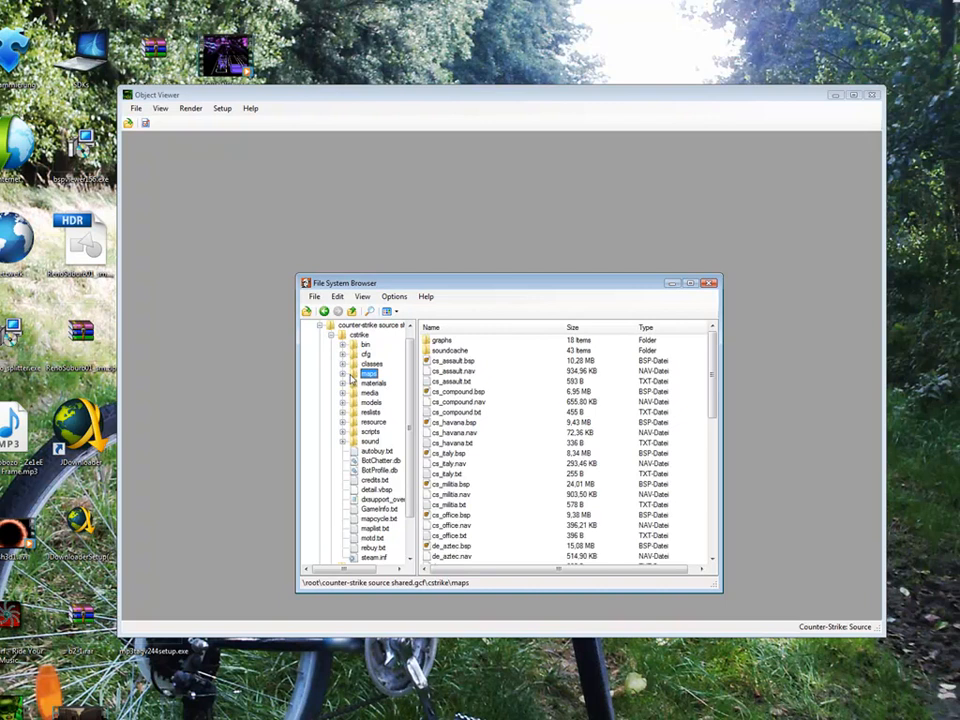
left_click(456, 412)
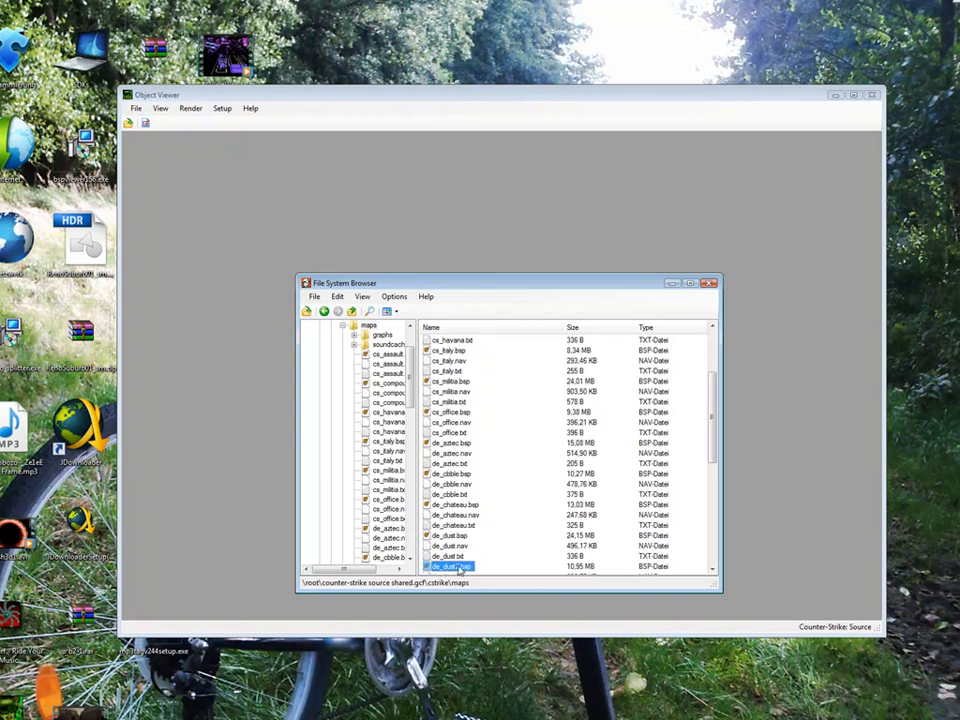
double_click(448, 566)
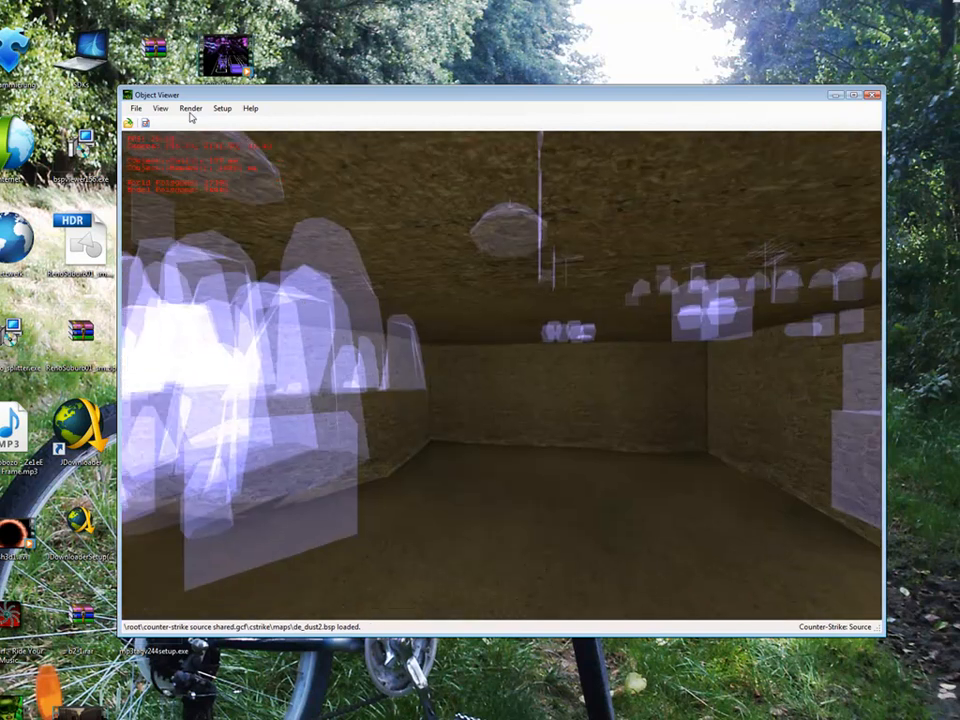
left_click(190, 108)
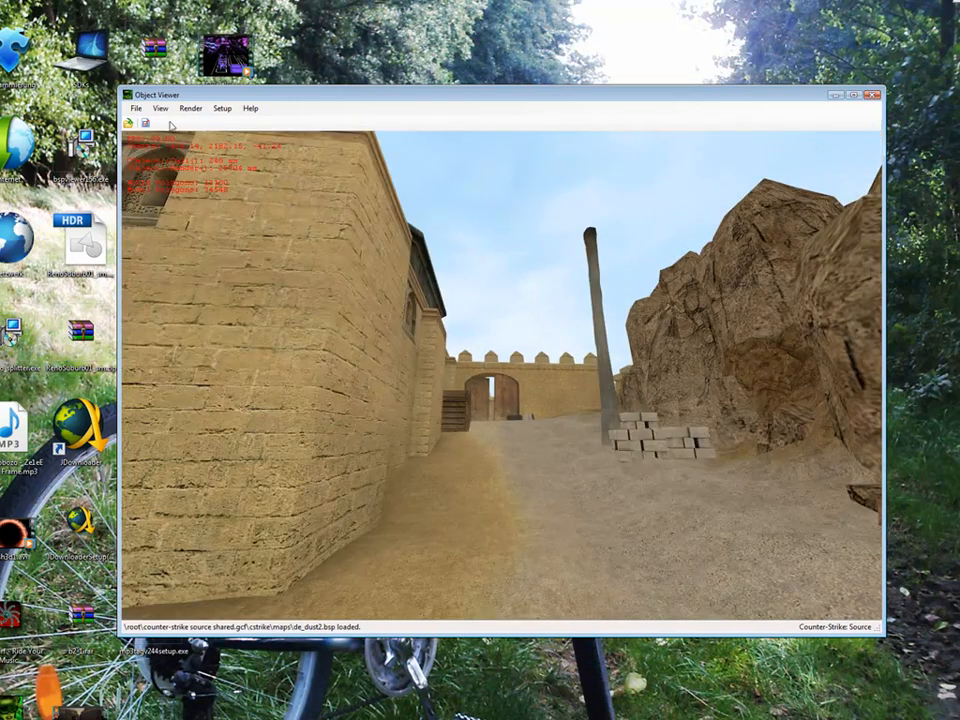
Export the loaded map as an OBJ file named de_dust2.
left_click(136, 108)
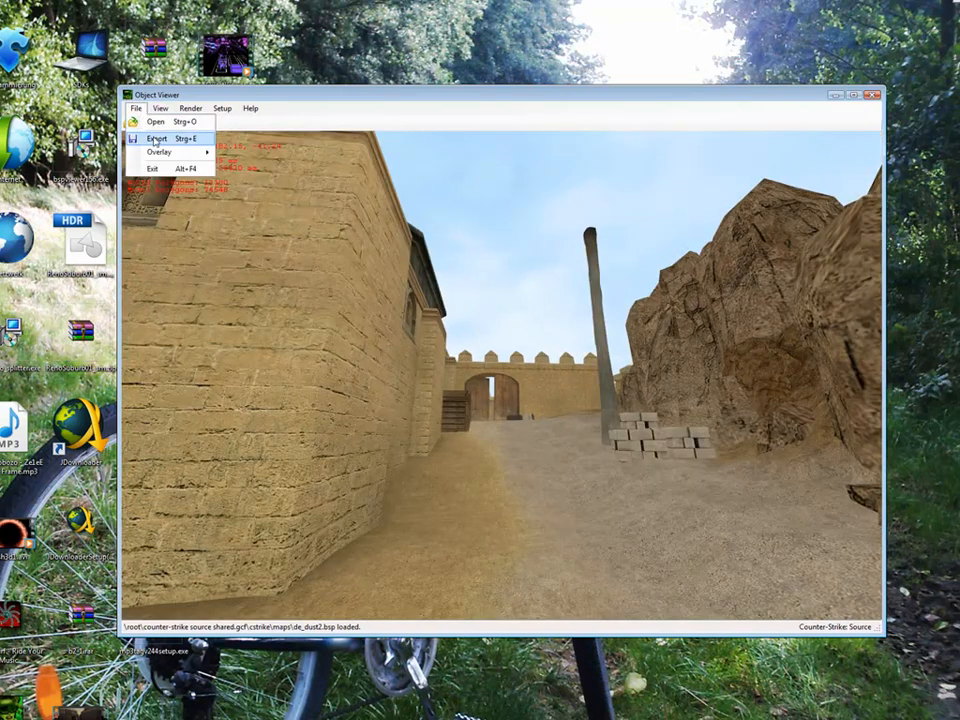
left_click(156, 138)
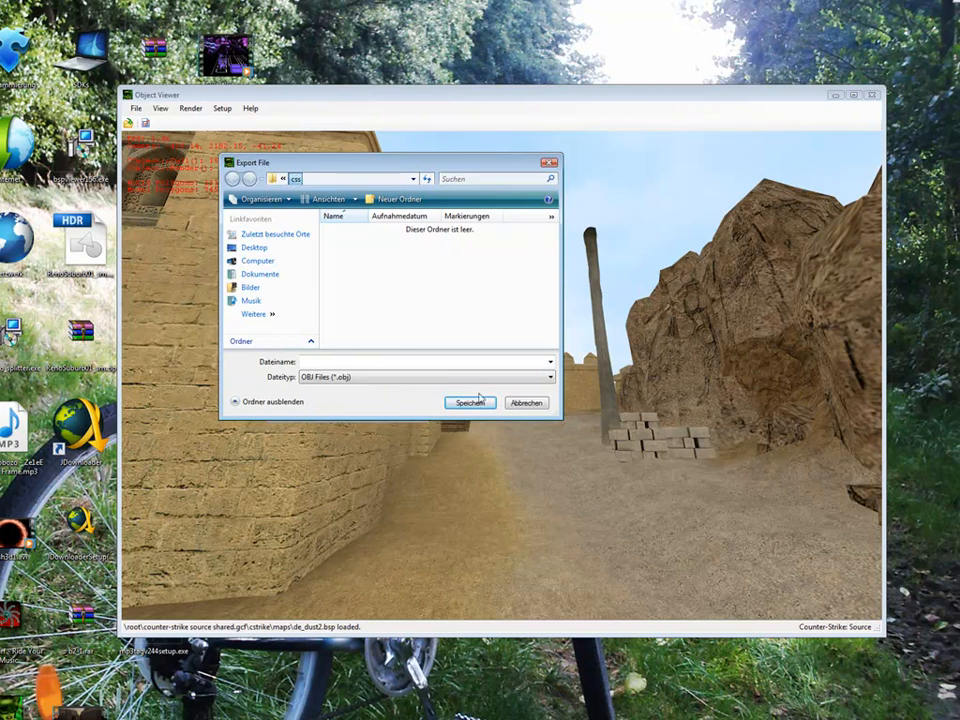
type("d")
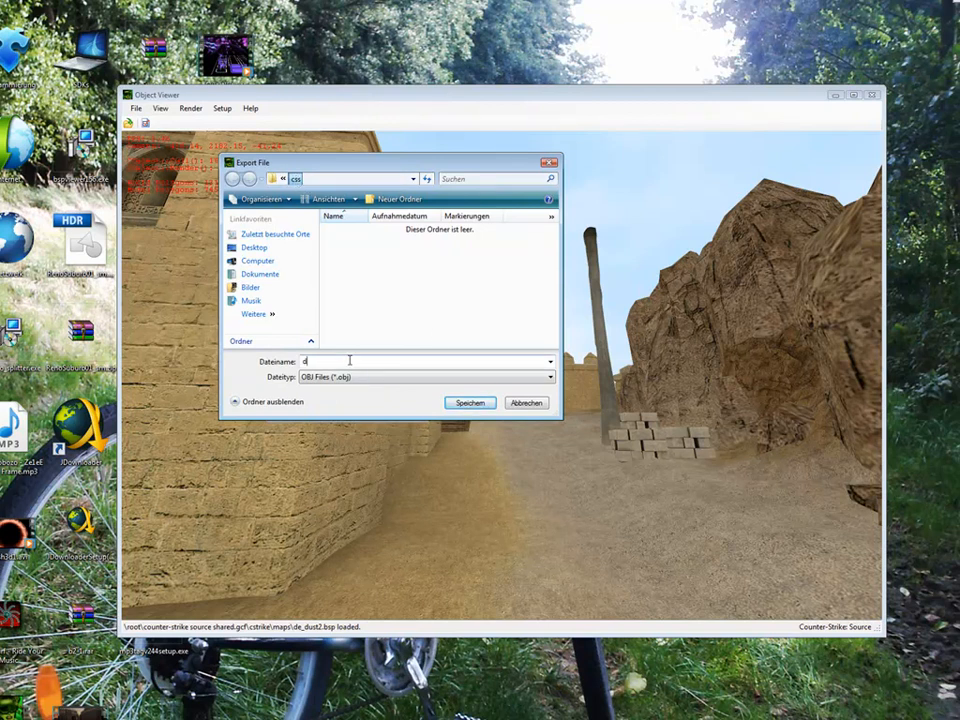
type("e_dust2")
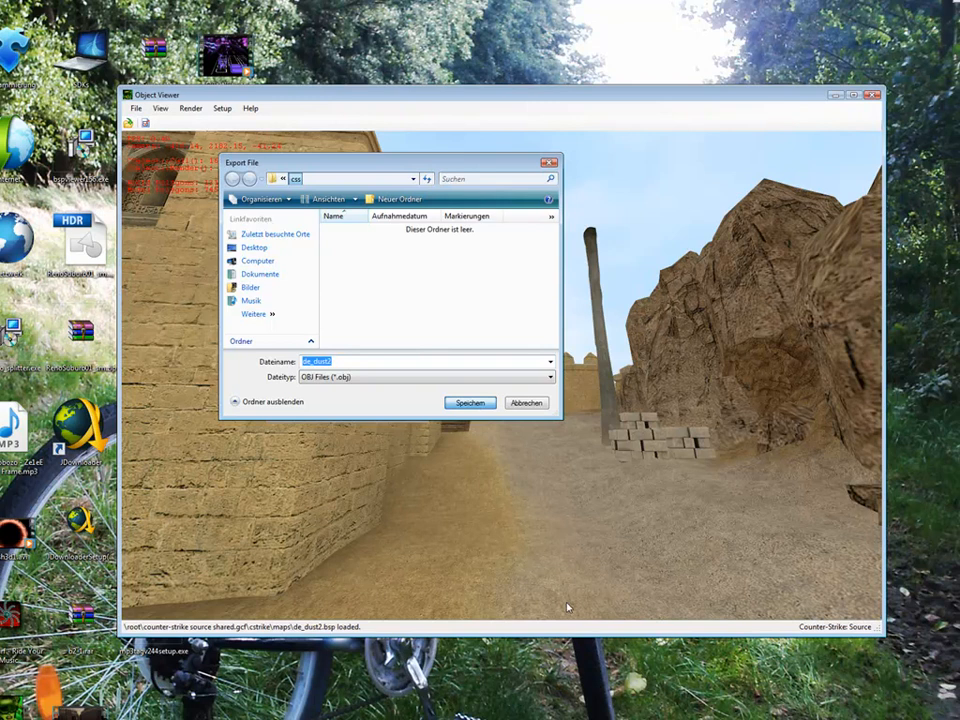
mouse_move(572, 600)
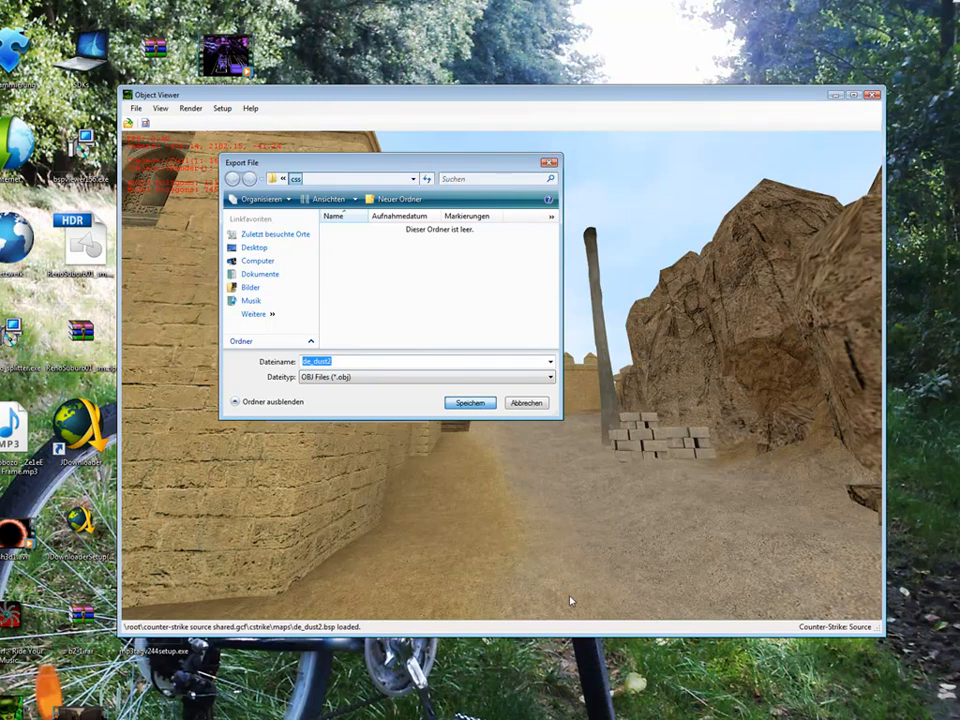
left_click(528, 402)
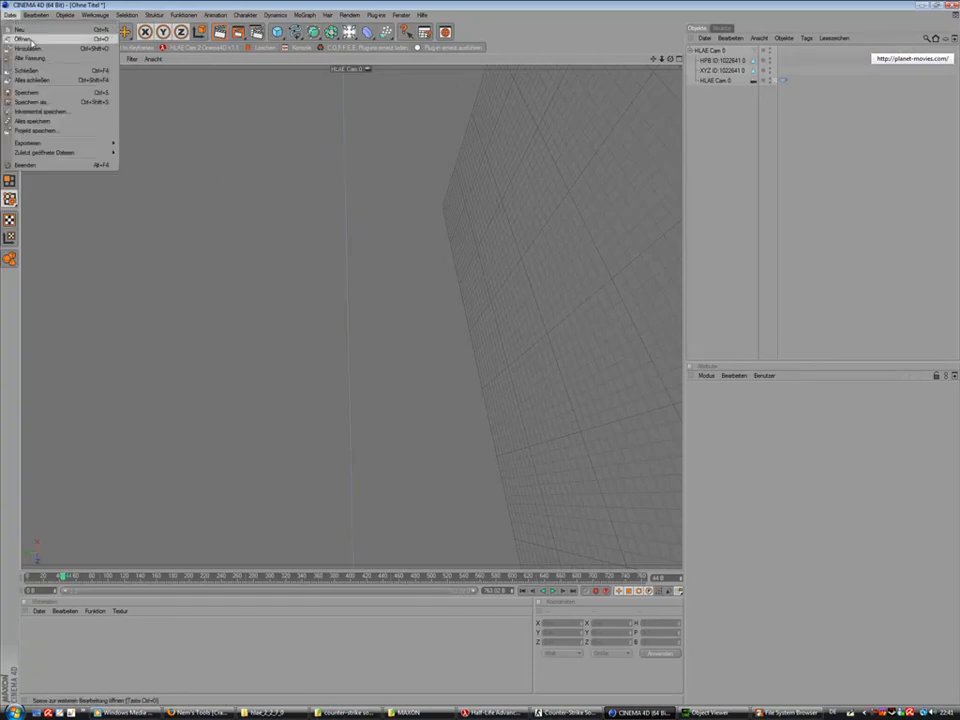
Import de_dust2.obj from the export folder into the Cinema 4D scene.
left_click(22, 40)
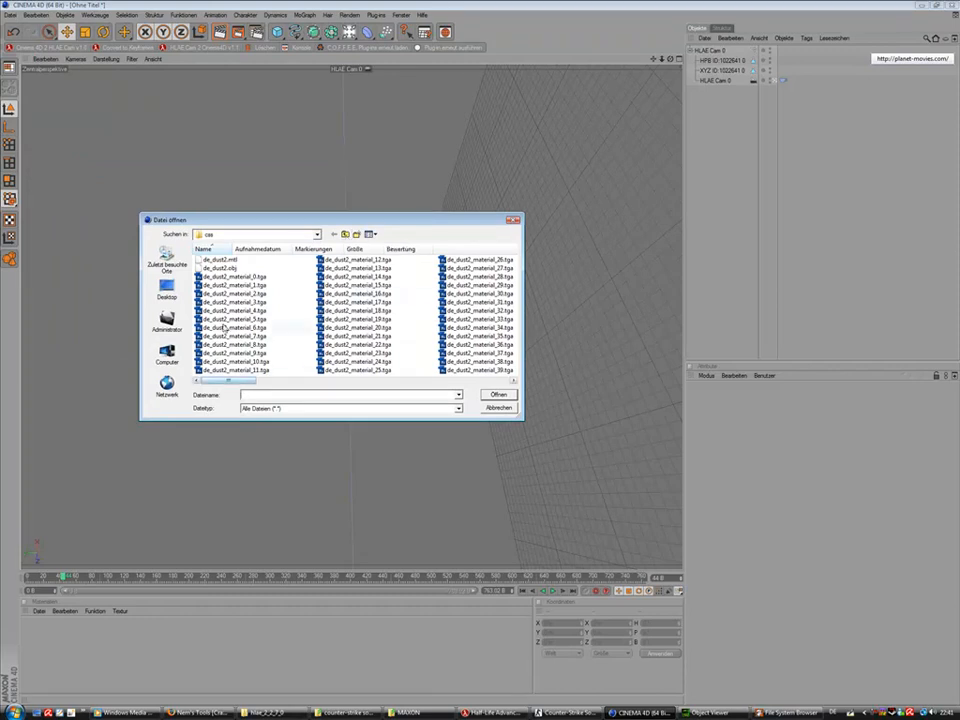
left_click(316, 234)
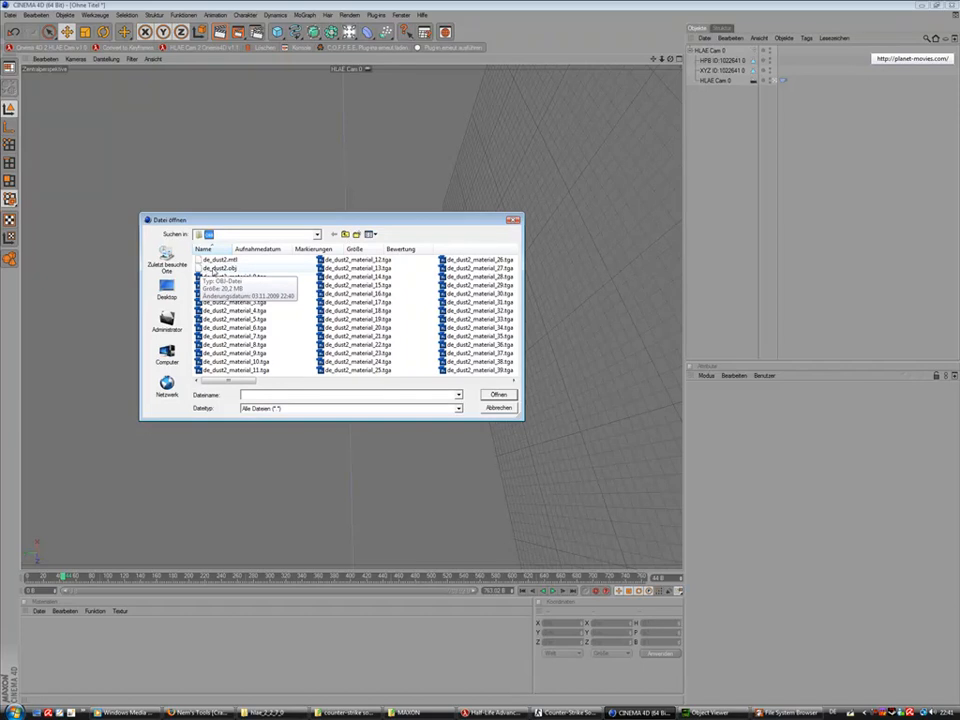
left_click(222, 268)
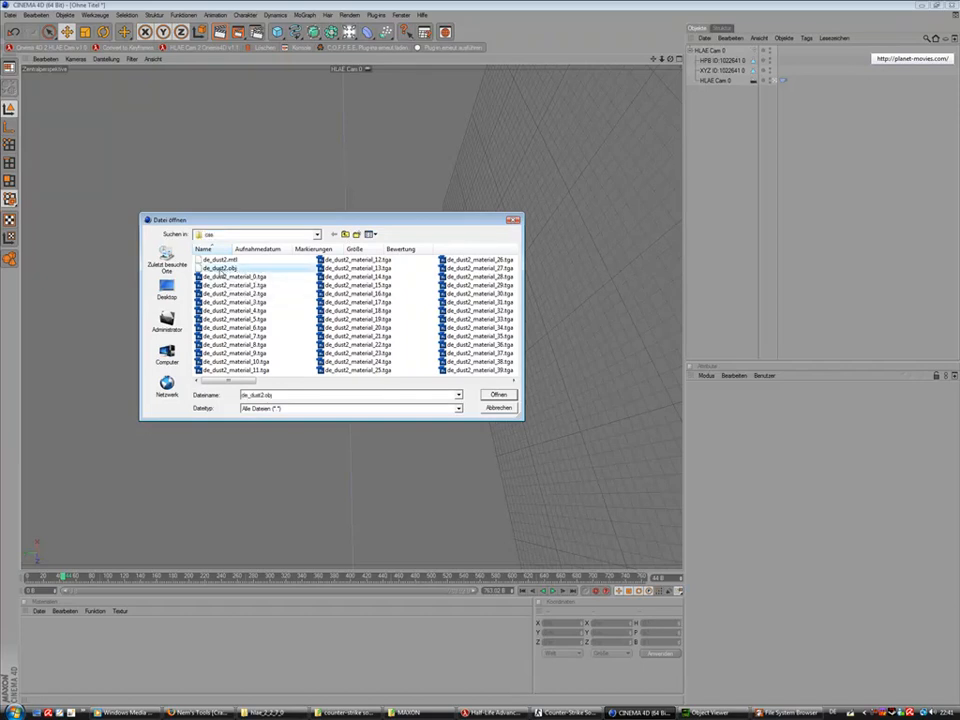
left_click(500, 392)
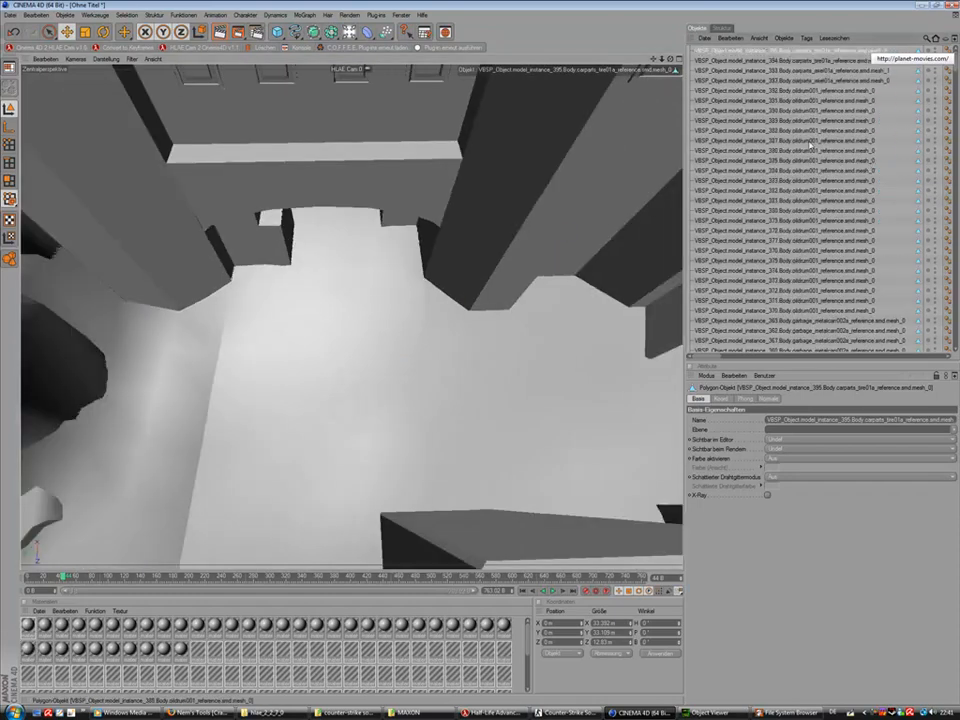
Scroll down the Object Manager's list of de_dust2 polygon meshes.
scroll("down", 3)
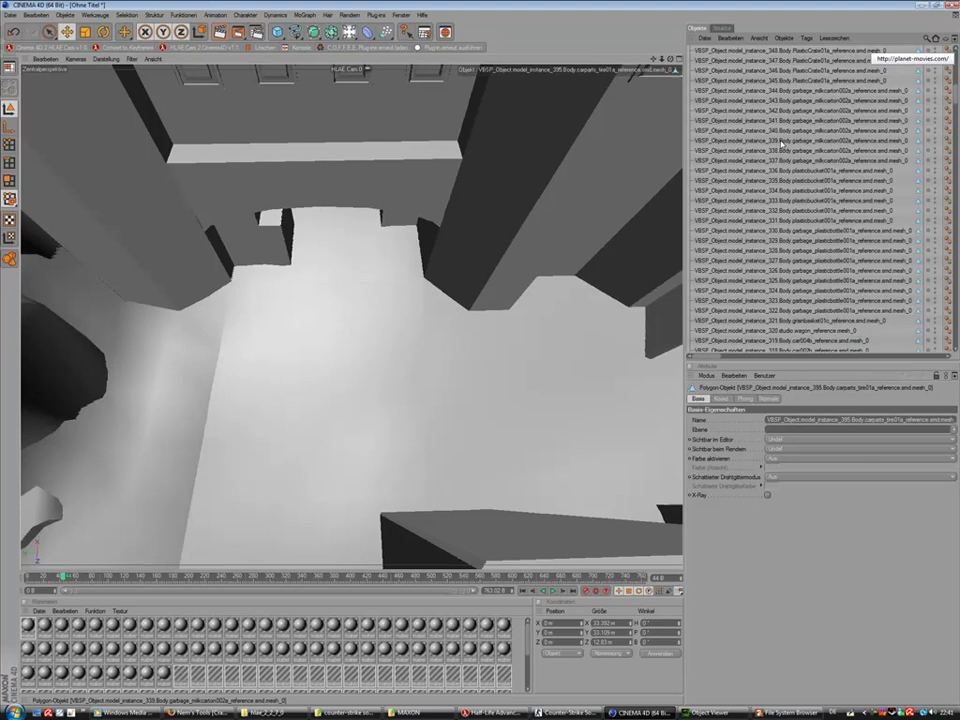
scroll("down", 3)
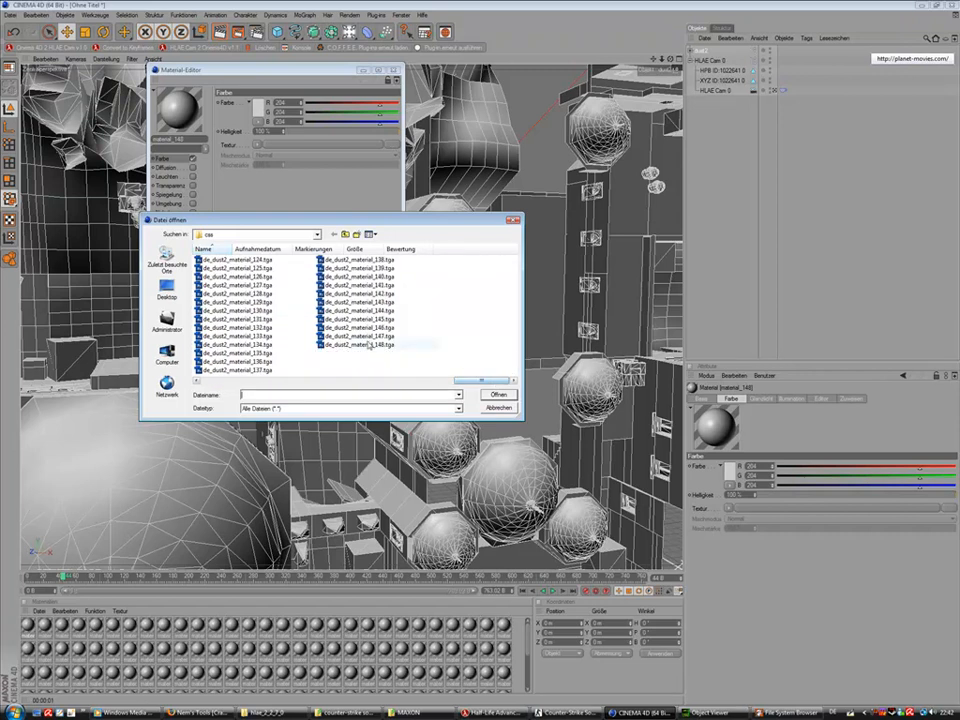
Load a de_dust2_material .tga into the texture slot and confirm the copy-to-search-path prompt.
left_click(500, 392)
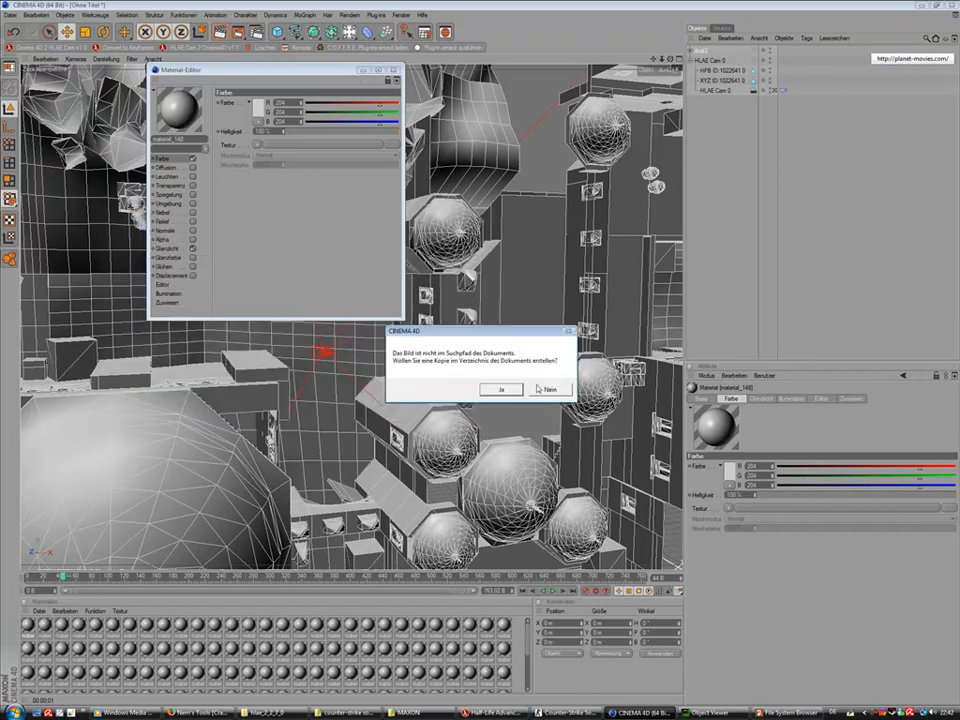
left_click(500, 388)
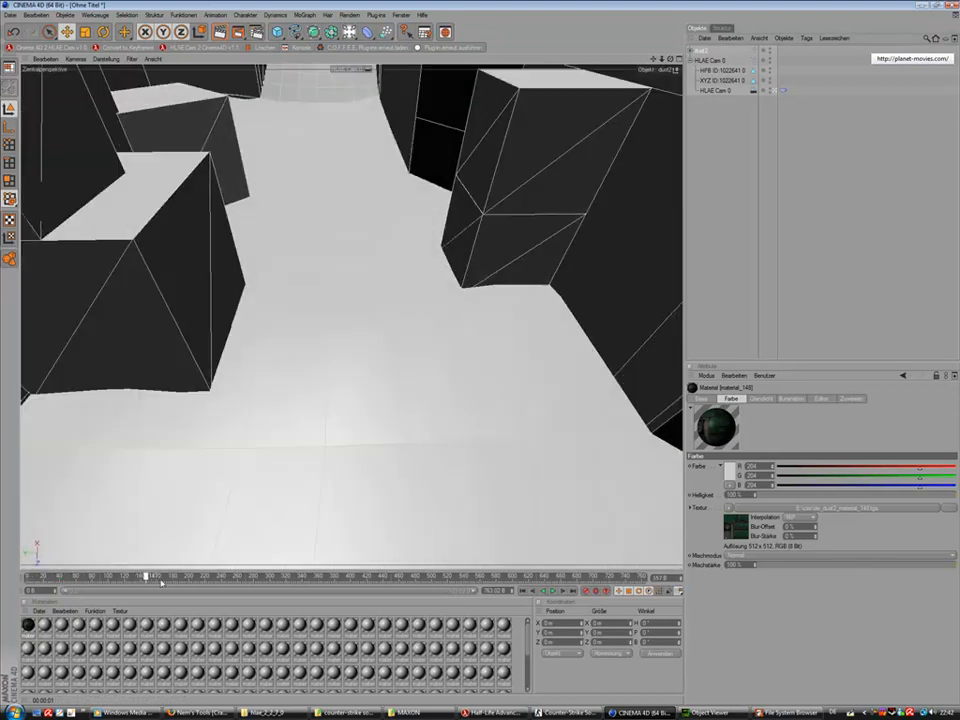
Create a Kamera object from the Objects menu inside the map and begin renaming it.
left_click_drag(156, 576, 440, 576)
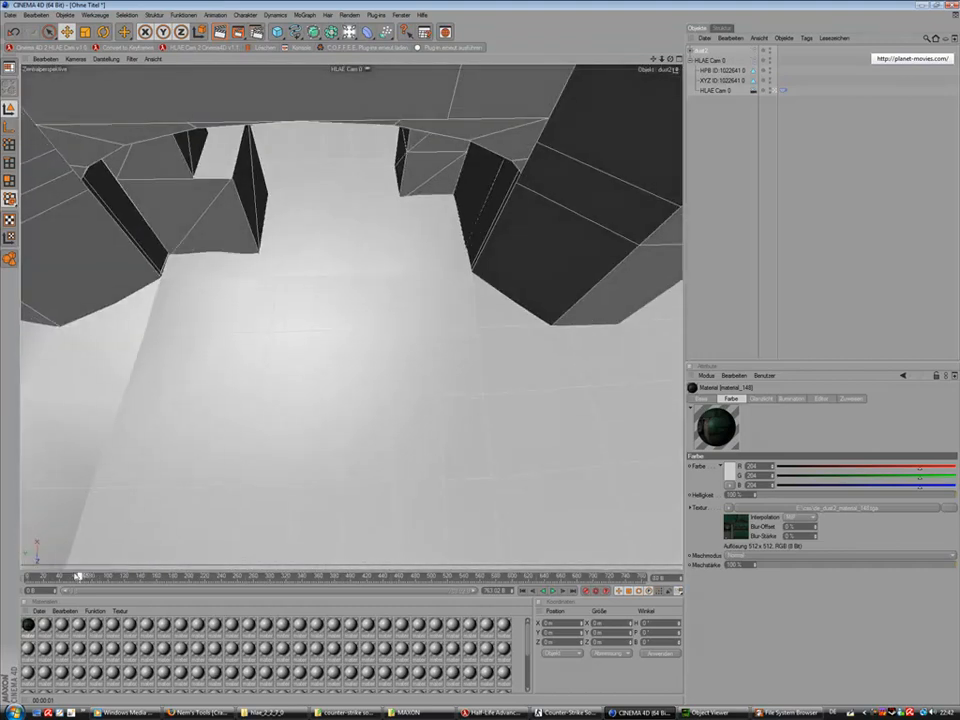
left_click(364, 32)
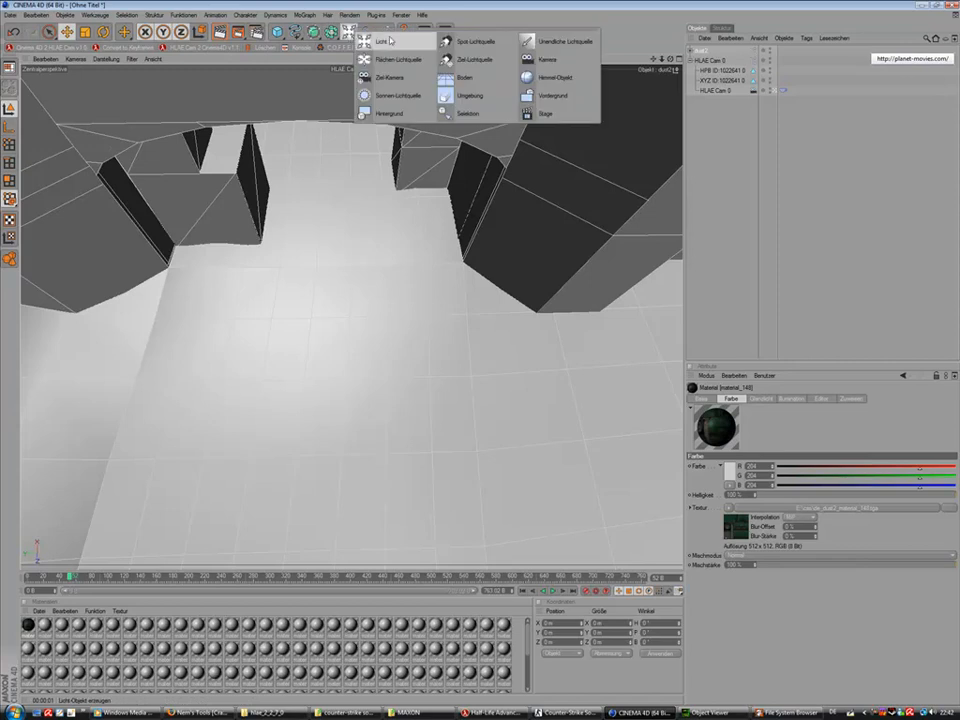
left_click(548, 60)
type("css cam")
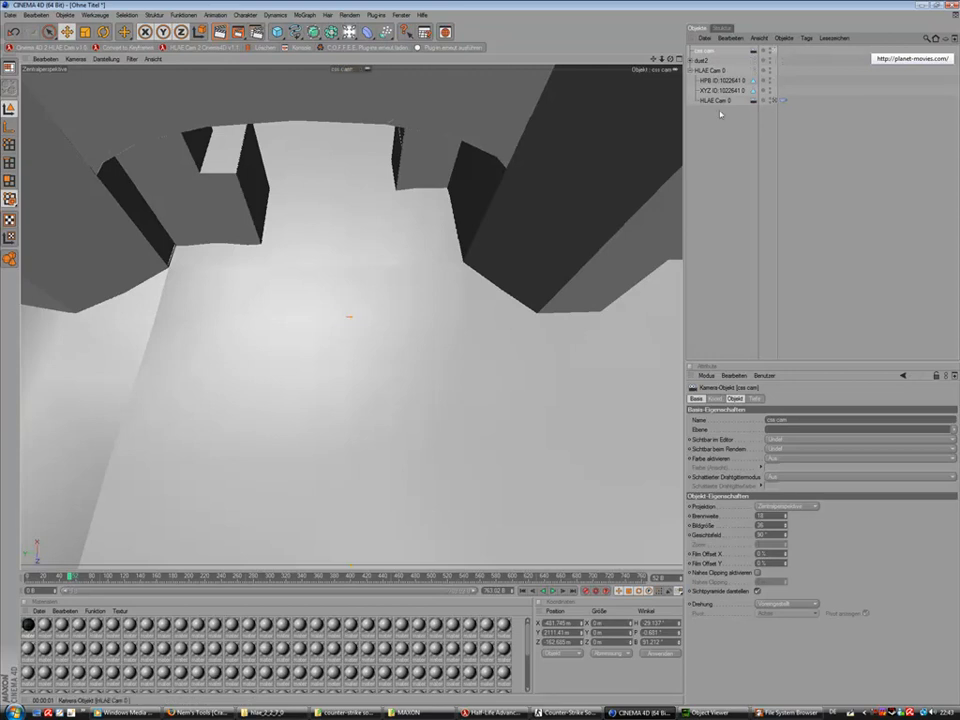
left_click(718, 100)
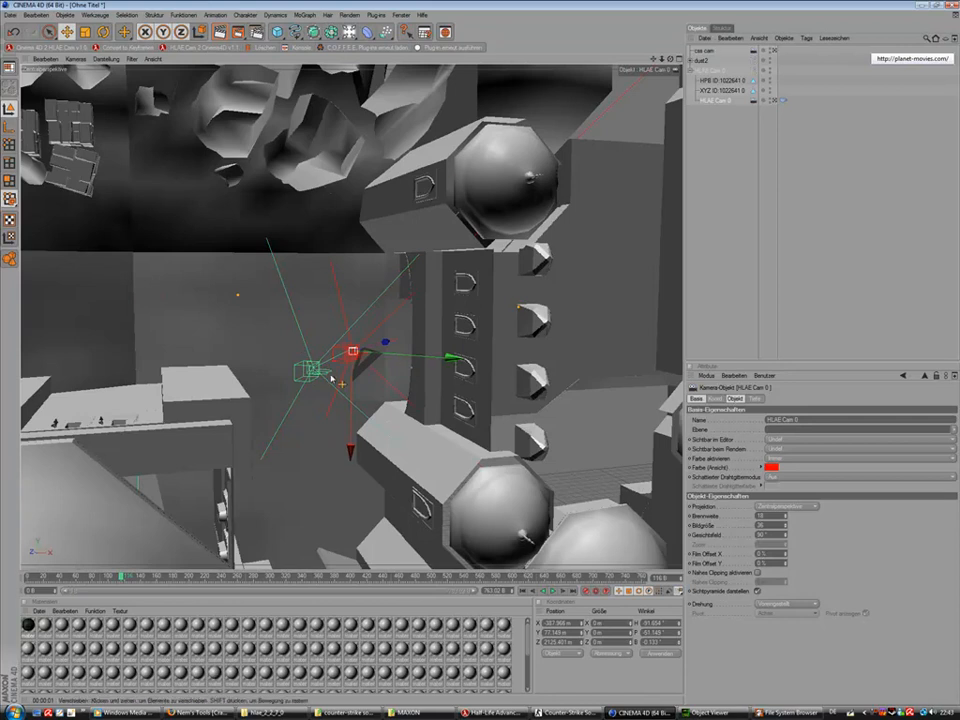
mouse_move(324, 388)
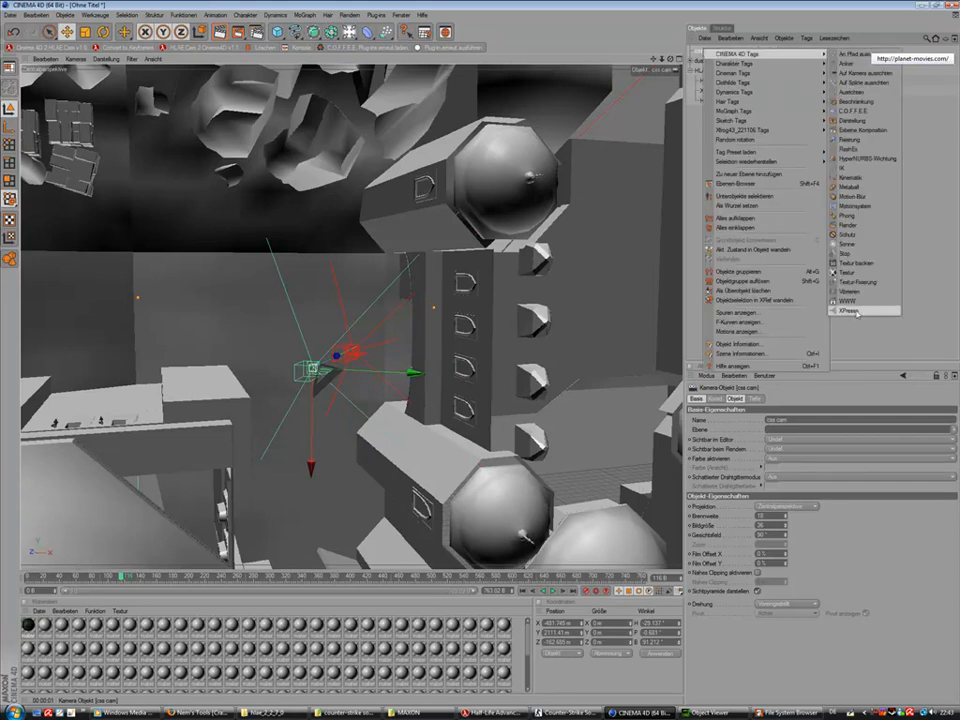
Add an XPresso tag and wire the HLAE camera node's output port into the new camera's node.
left_click(848, 310)
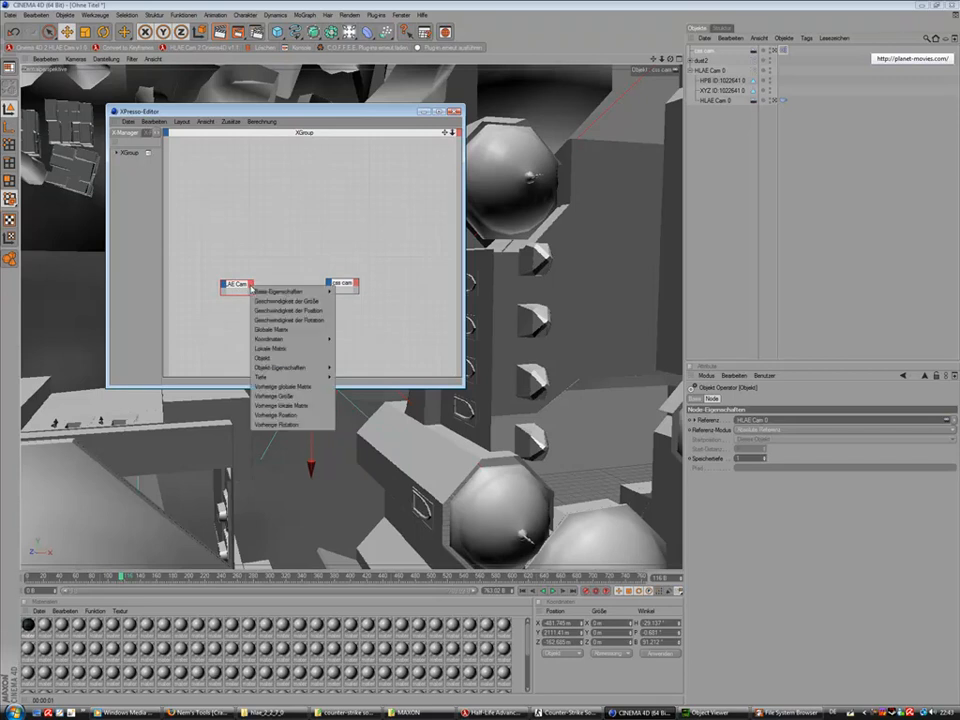
mouse_move(290, 340)
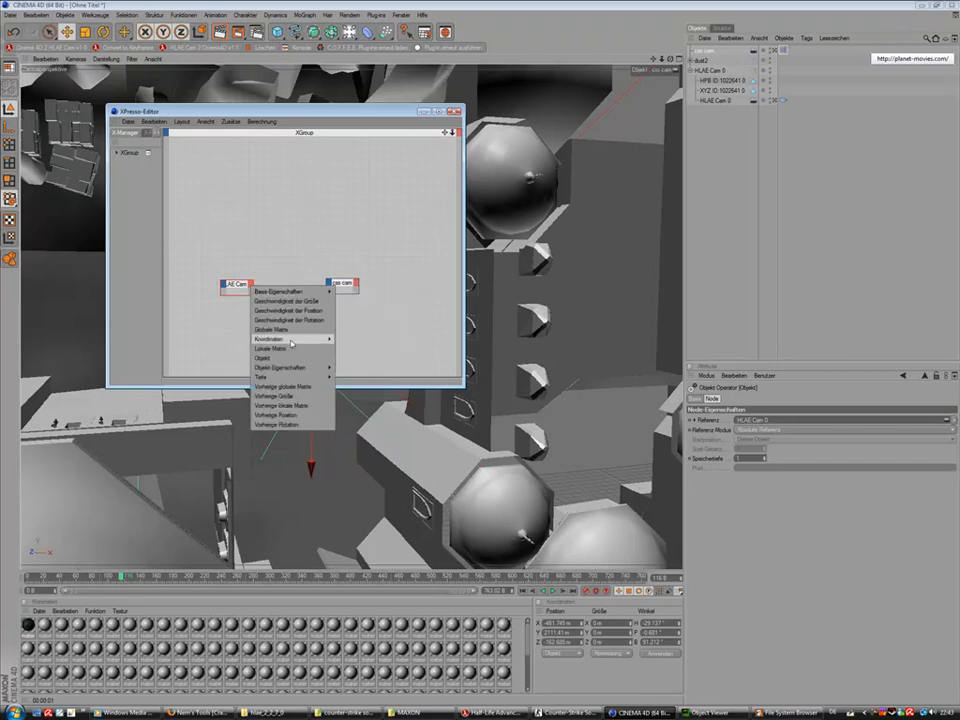
left_click(272, 328)
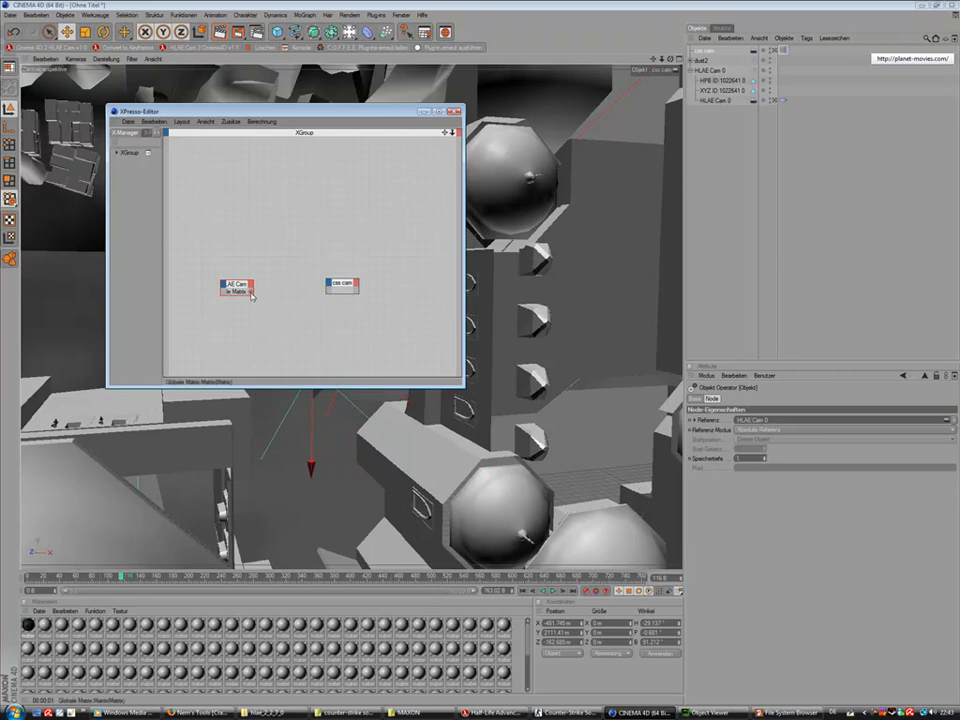
left_click_drag(254, 294, 330, 284)
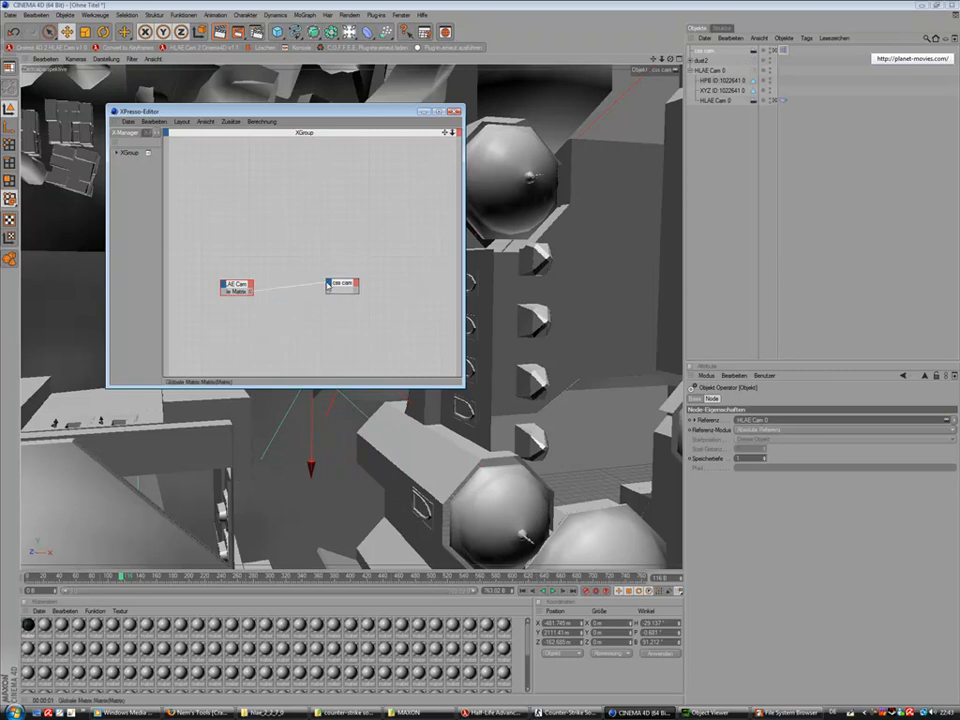
right_click(342, 284)
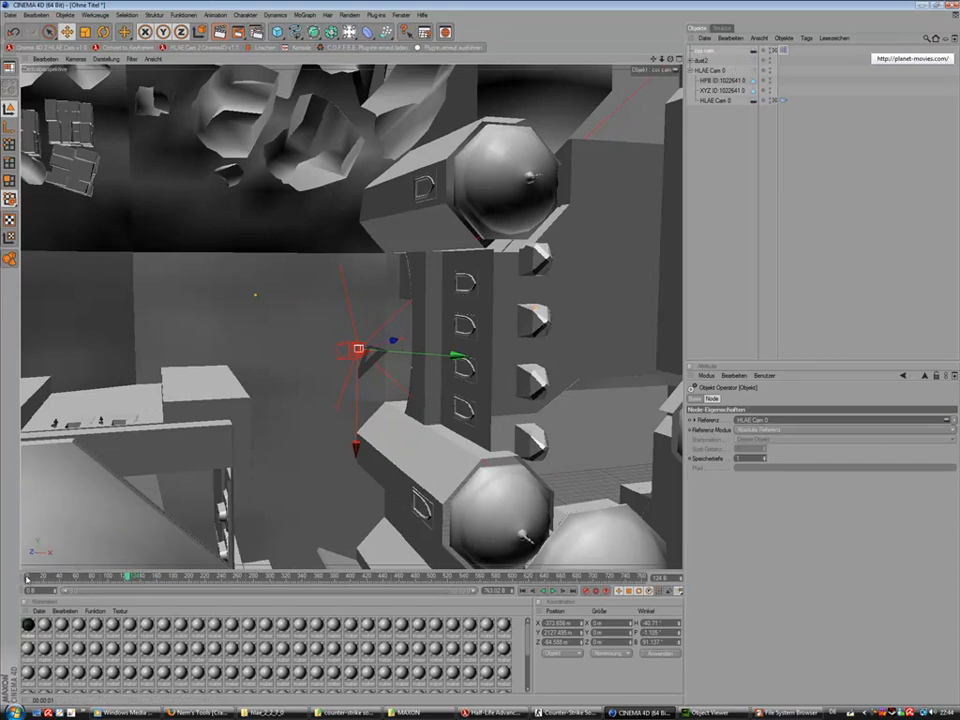
Move the camera to the next path point and record a keyframe there.
left_click_drag(358, 348, 304, 372)
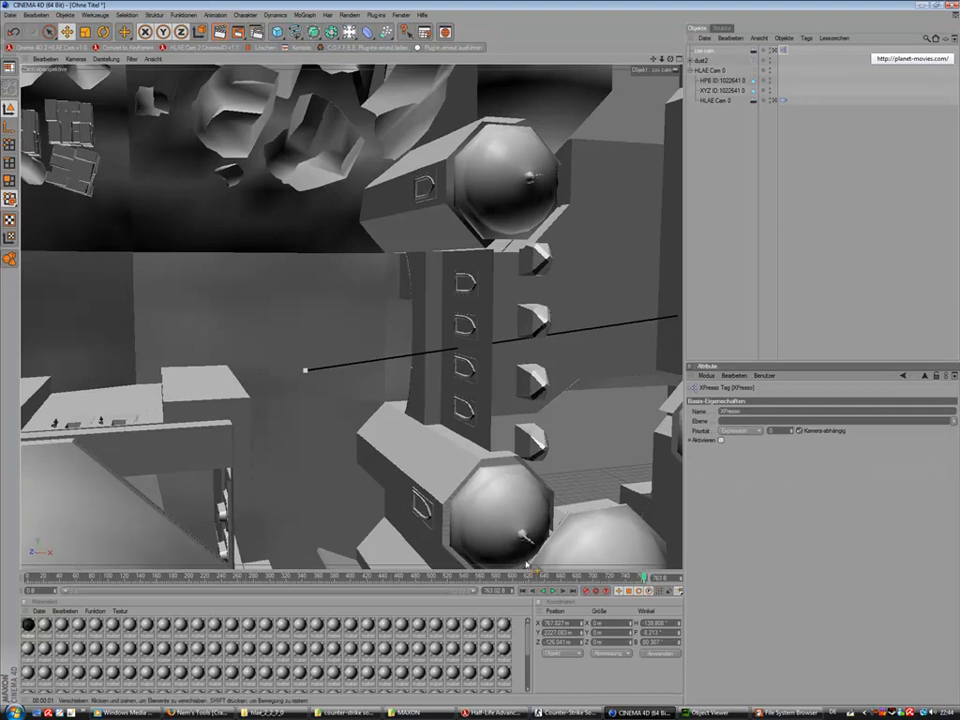
left_click(718, 100)
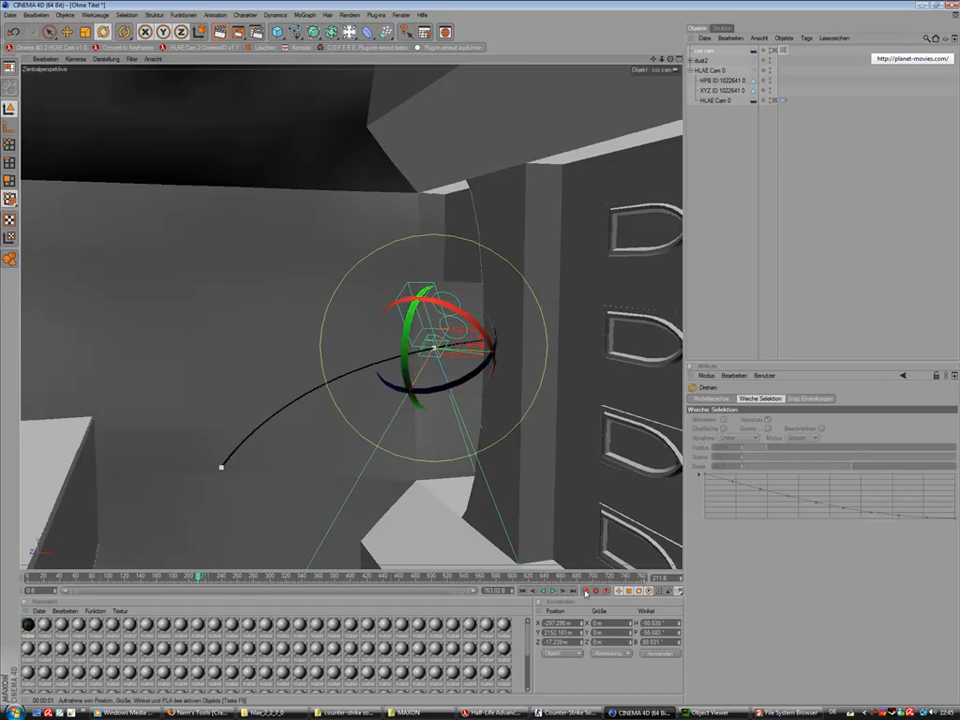
Rotate the camera's heading and tilt at key points along its path.
left_click_drag(450, 350, 360, 256)
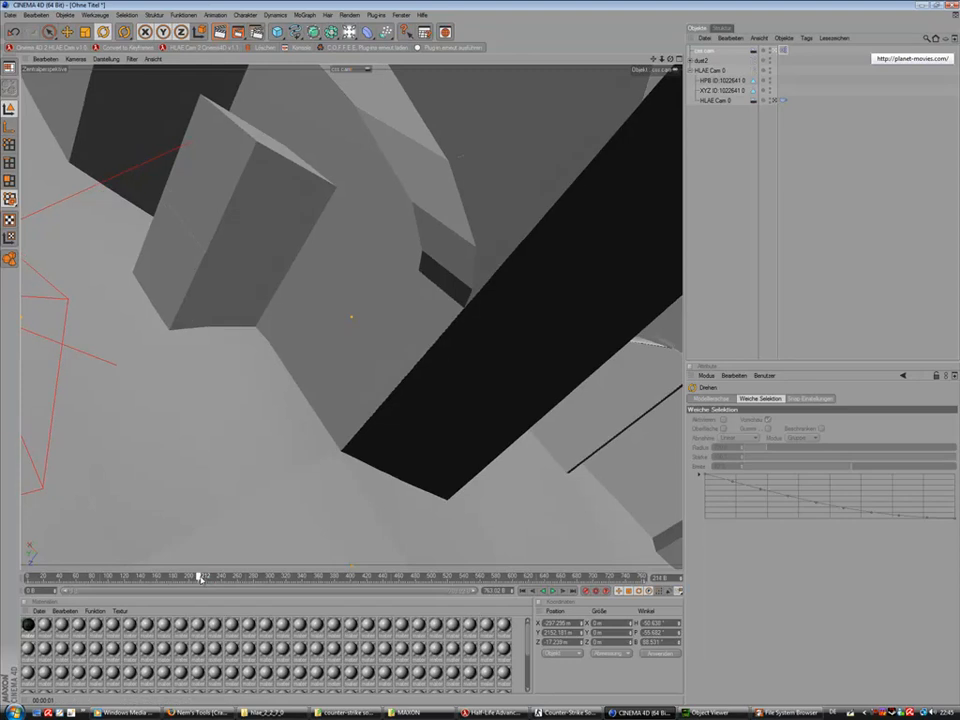
left_click_drag(200, 576, 312, 576)
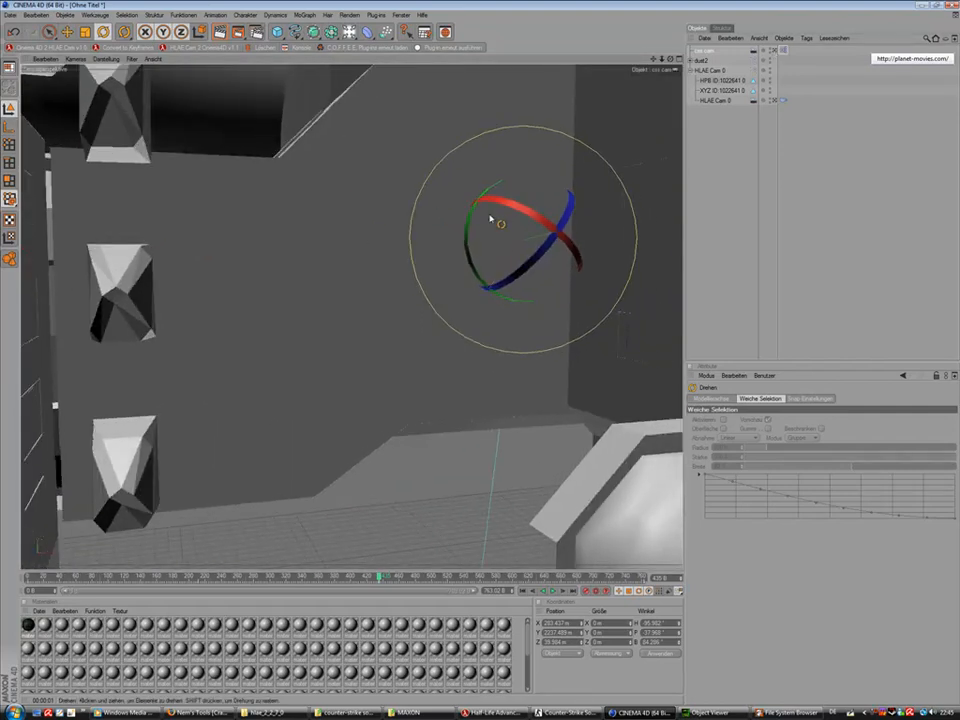
left_click_drag(500, 220, 400, 320)
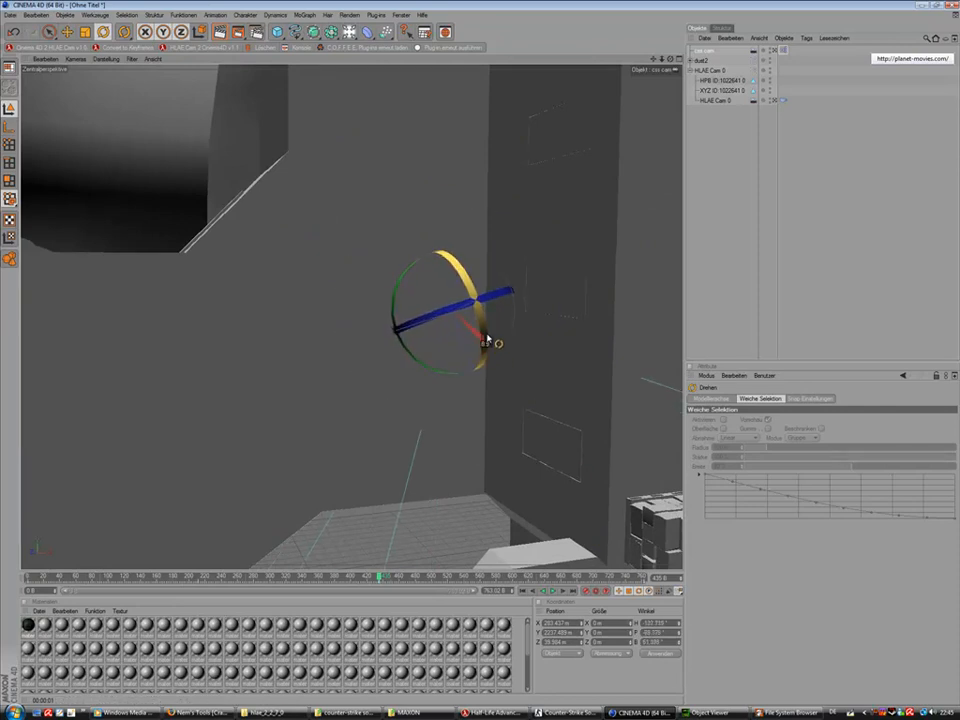
left_click_drag(490, 340, 420, 270)
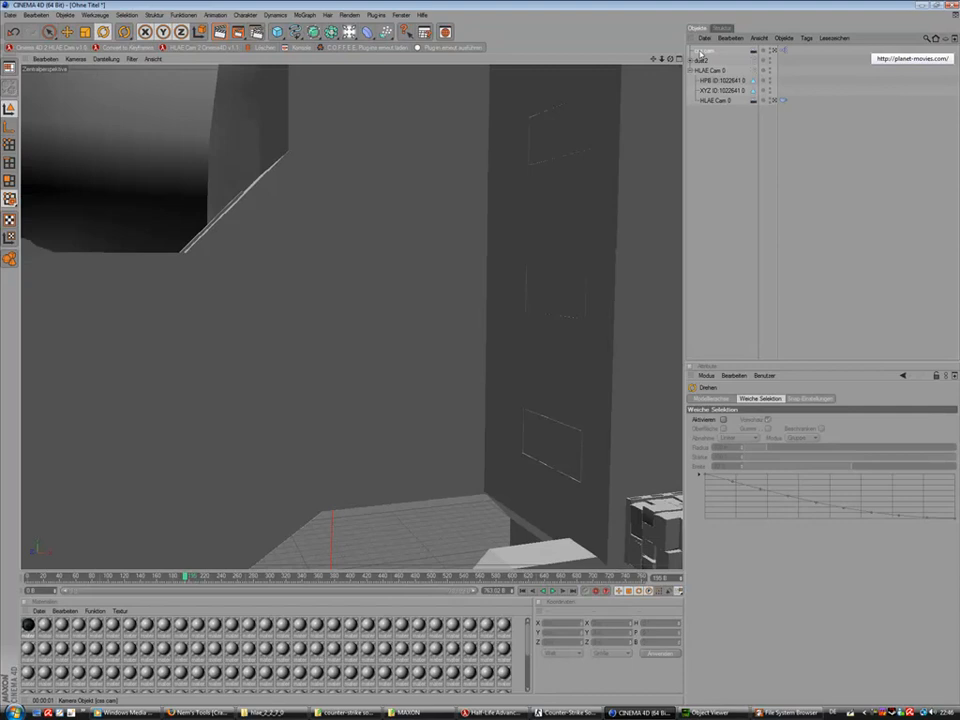
Switch to the Nem's Tools Crafty page in Firefox.
left_click(196, 712)
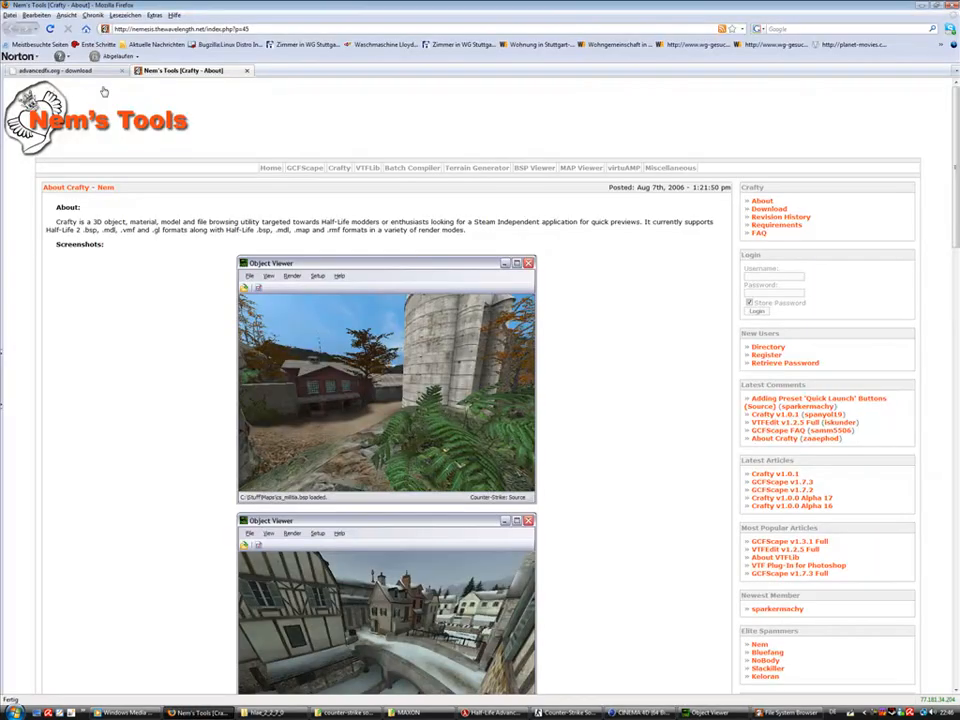